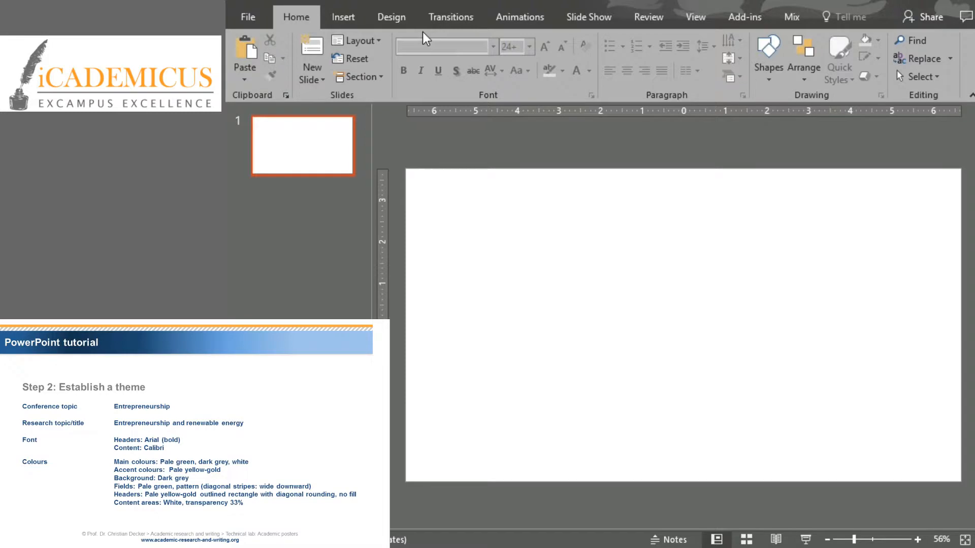
# Step: Reach the Custom Slide Size settings from the Design ribbon
pyautogui.click(391, 18)
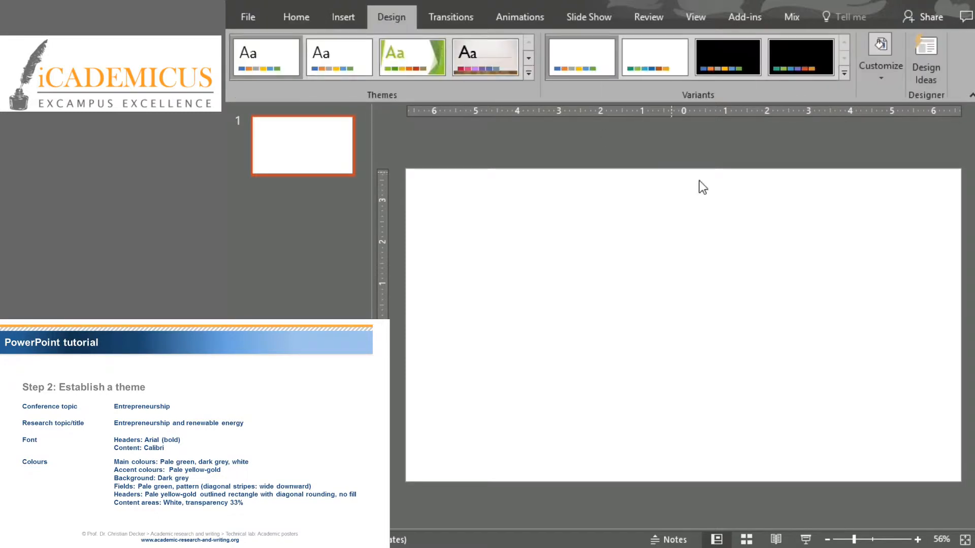
pyautogui.click(879, 59)
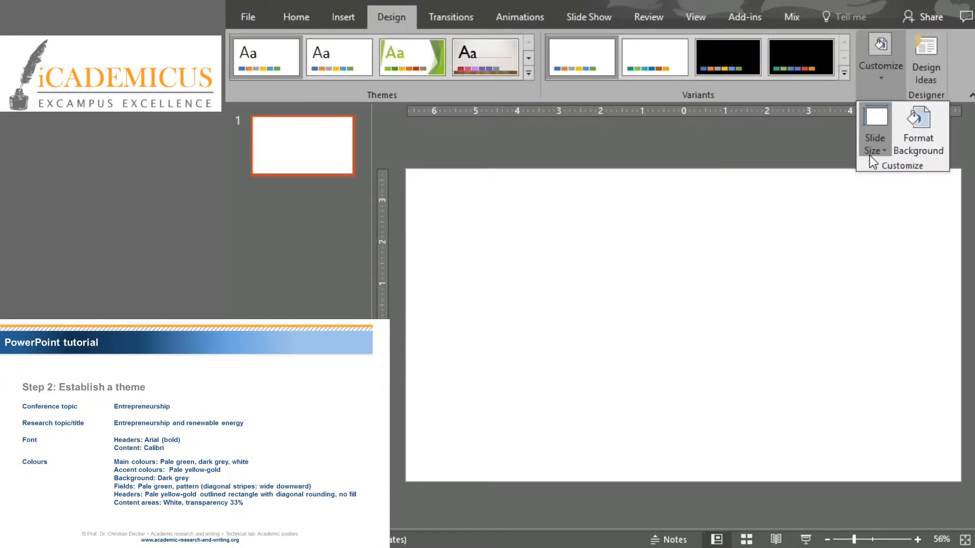
pyautogui.click(873, 129)
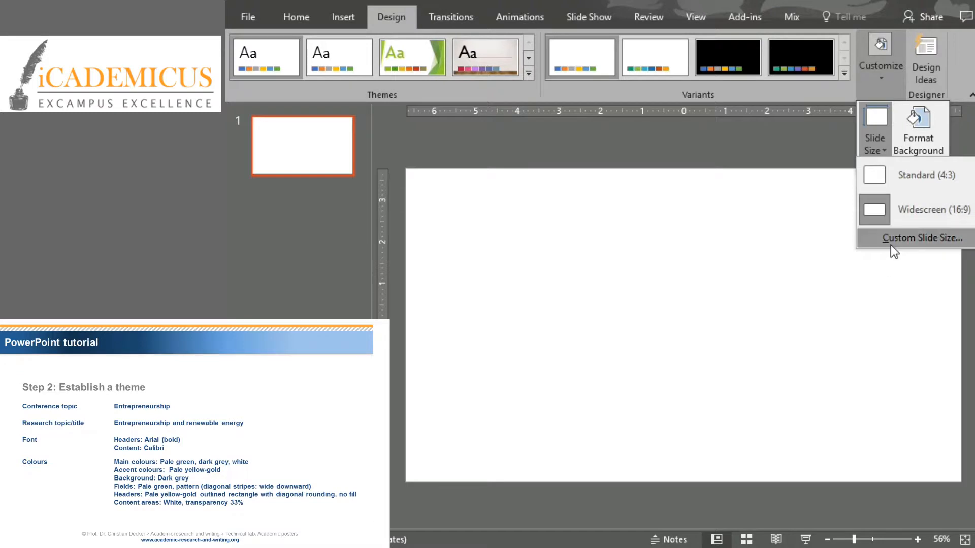
pyautogui.click(920, 238)
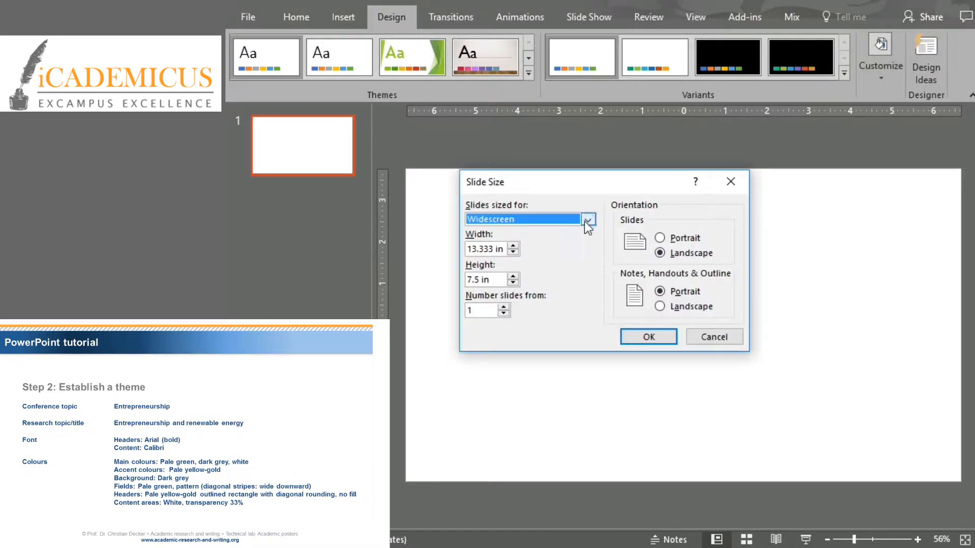
# Step: Set the slide to A3 paper, portrait 10.5 x 14 in, keeping content maximized
pyautogui.click(584, 220)
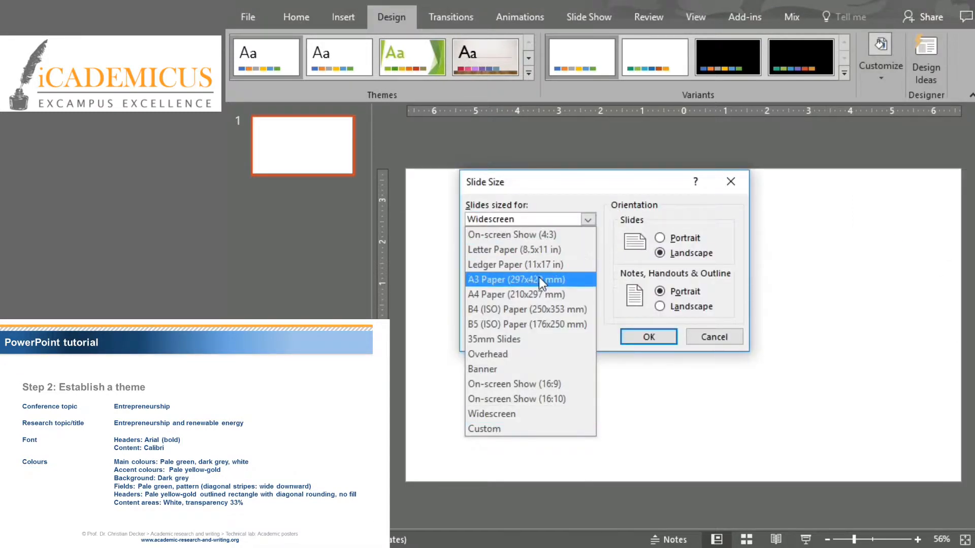
pyautogui.click(529, 280)
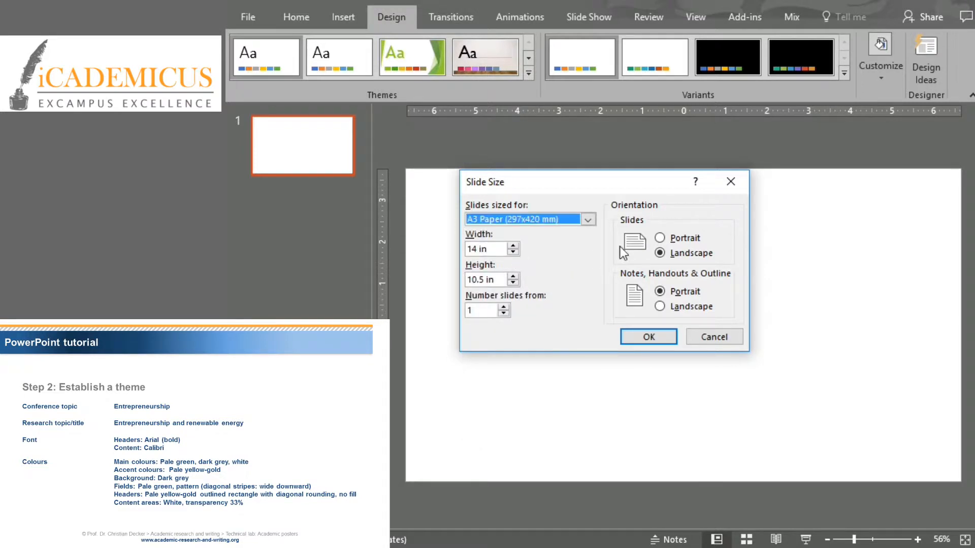
pyautogui.click(660, 237)
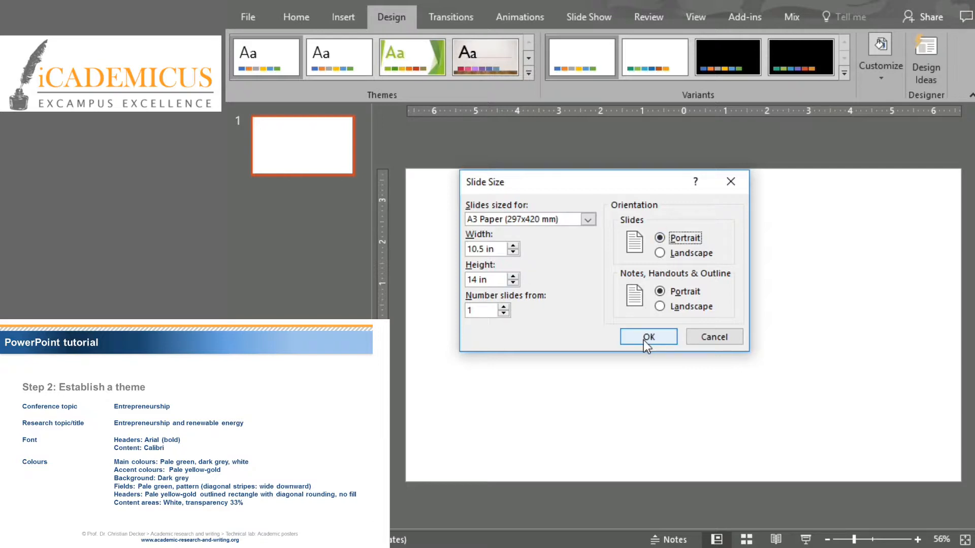
pyautogui.click(647, 336)
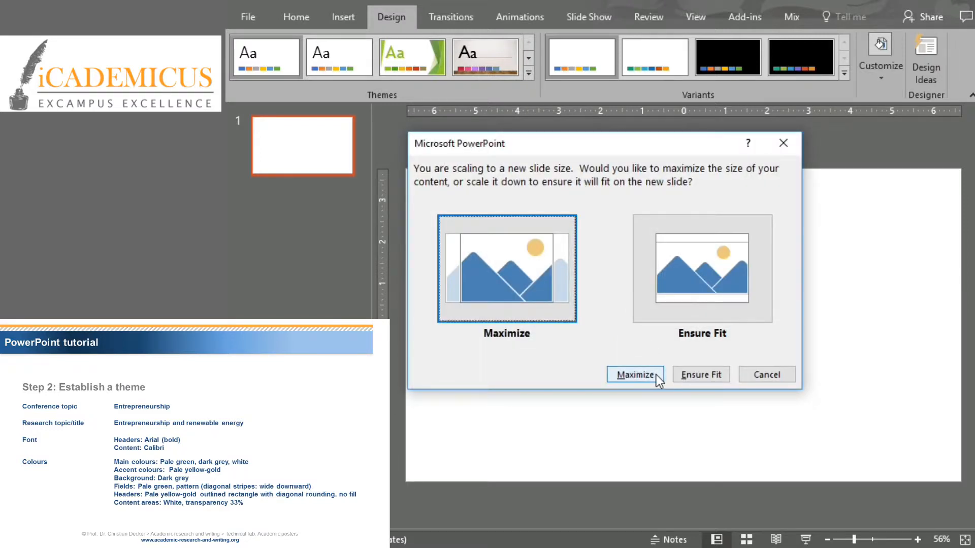
pyautogui.click(635, 375)
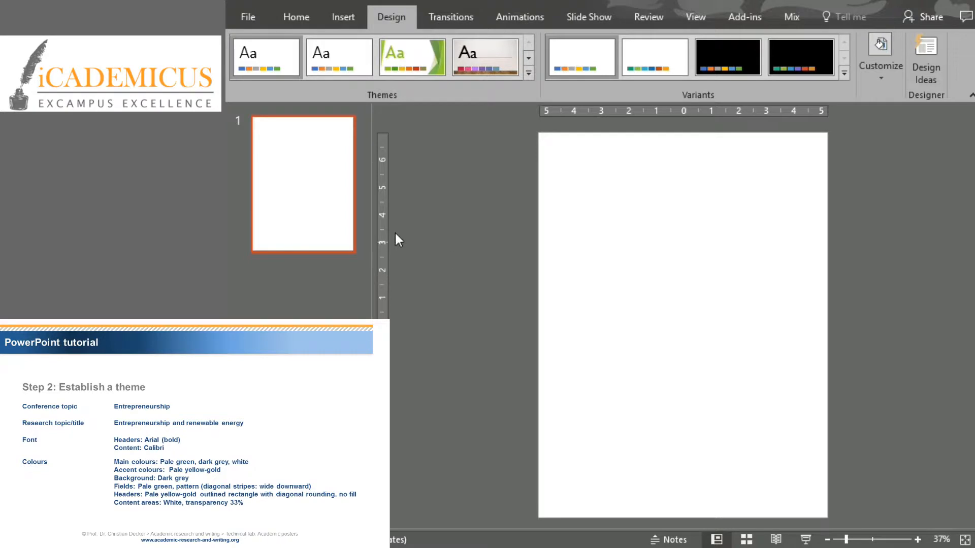
pyautogui.click(952, 311)
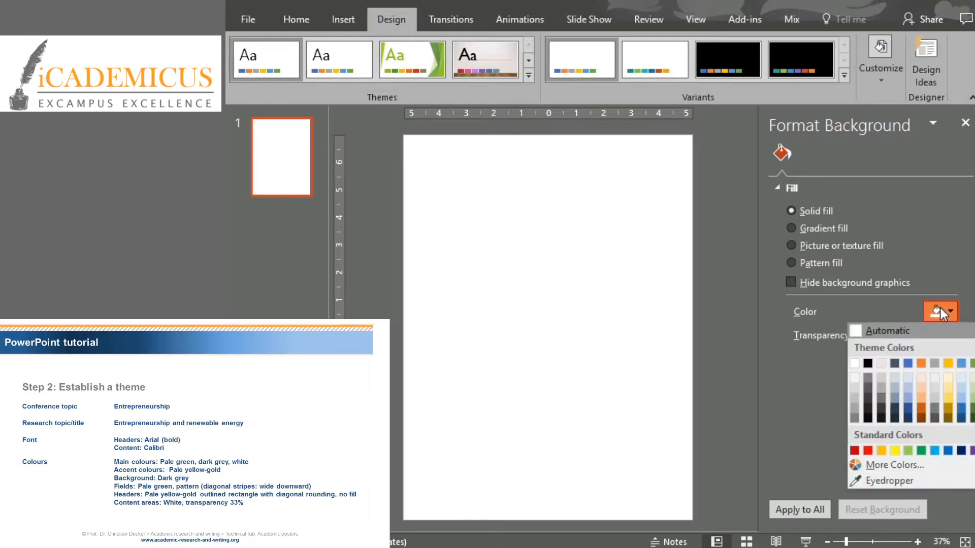
pyautogui.moveTo(880, 418)
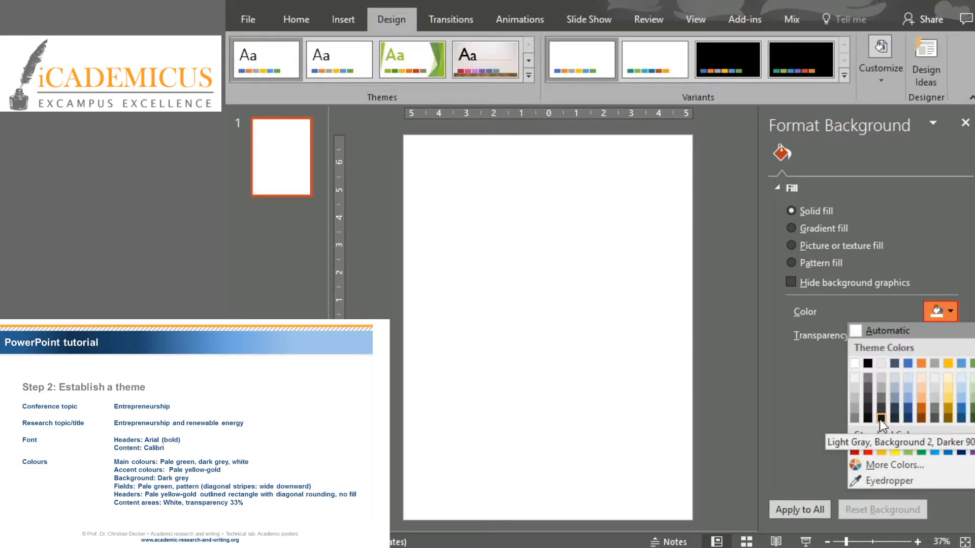
# Step: Fill the slide background with solid Light Gray, Background 2, Darker 90%
pyautogui.click(879, 419)
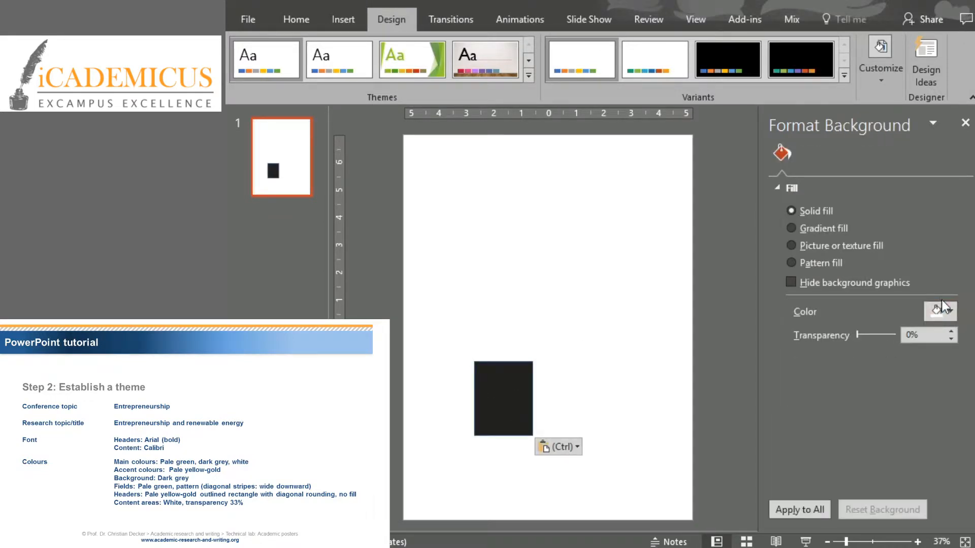
pyautogui.click(951, 312)
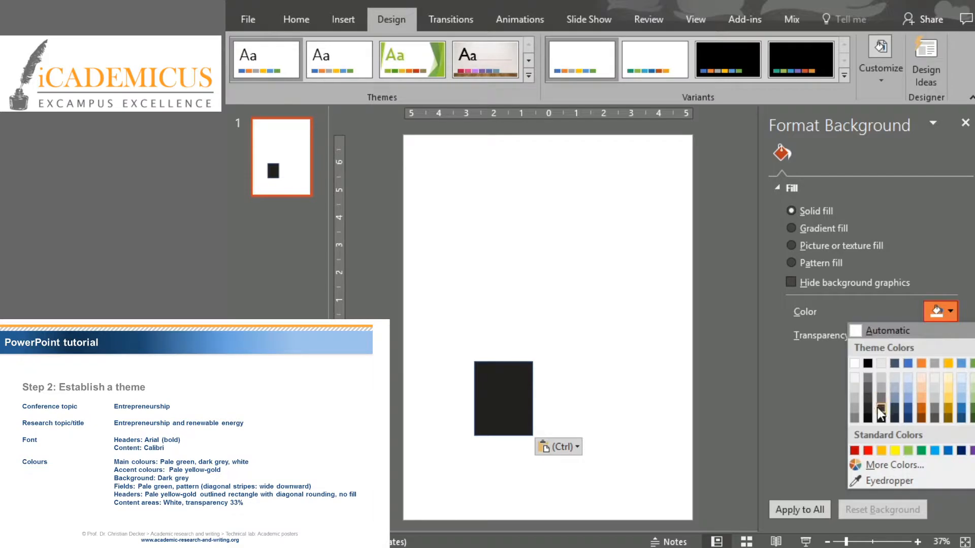
pyautogui.click(879, 401)
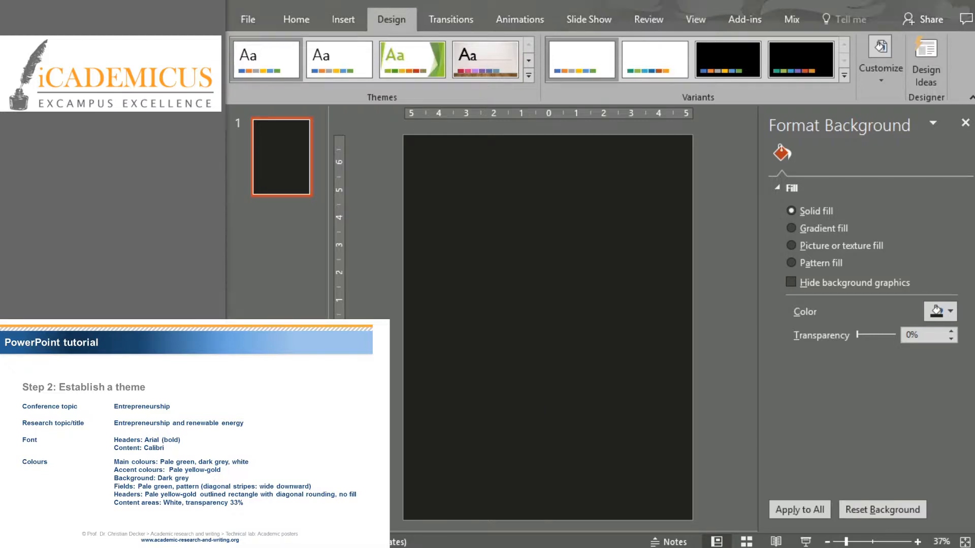
pyautogui.click(342, 19)
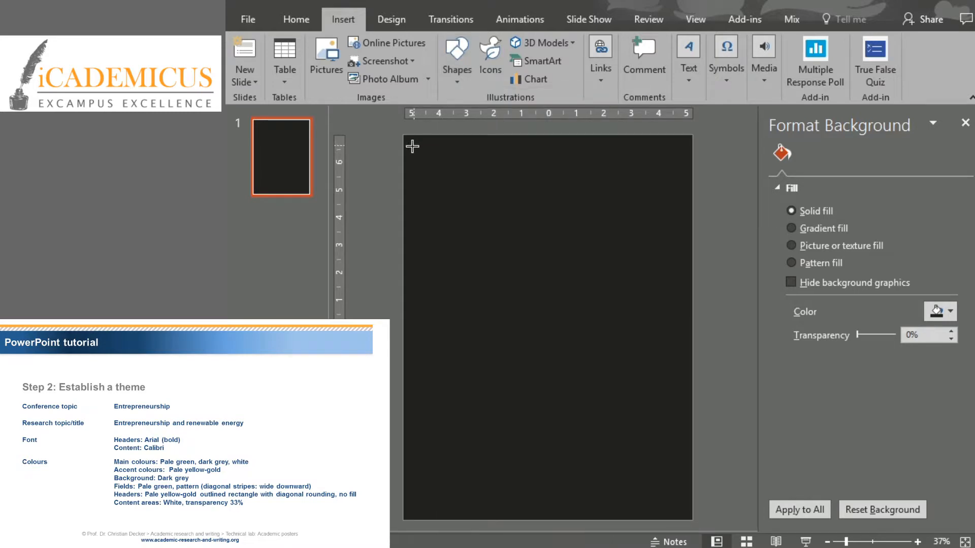
# Step: Draw the header and field rectangles and align the bottom pair along their tops
pyautogui.moveTo(412, 146); pyautogui.dragTo(682, 201)
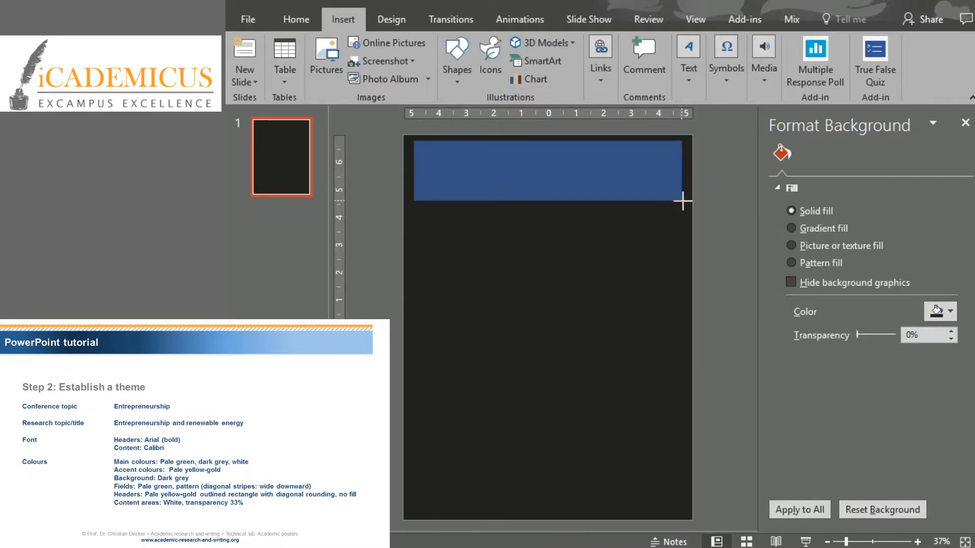
pyautogui.moveTo(683, 201); pyautogui.dragTo(675, 193)
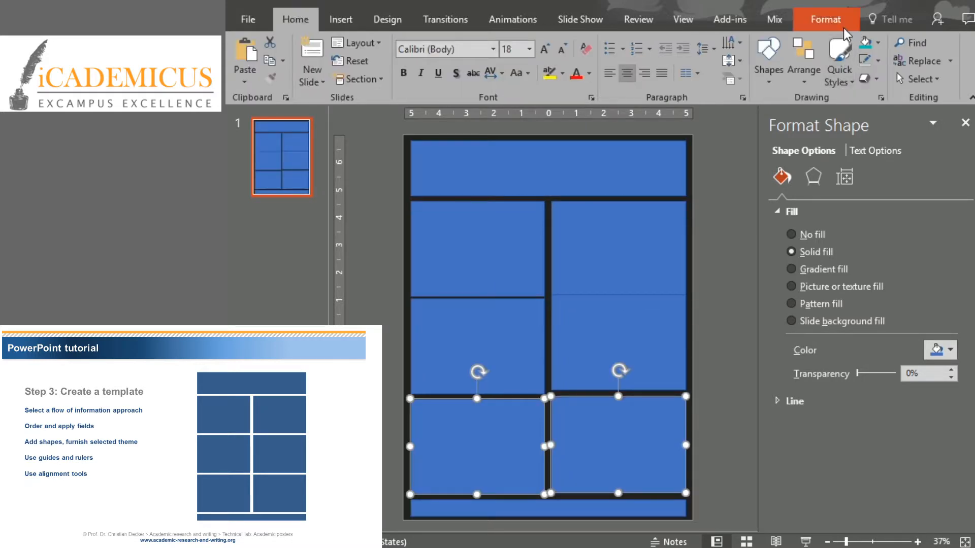
pyautogui.click(797, 43)
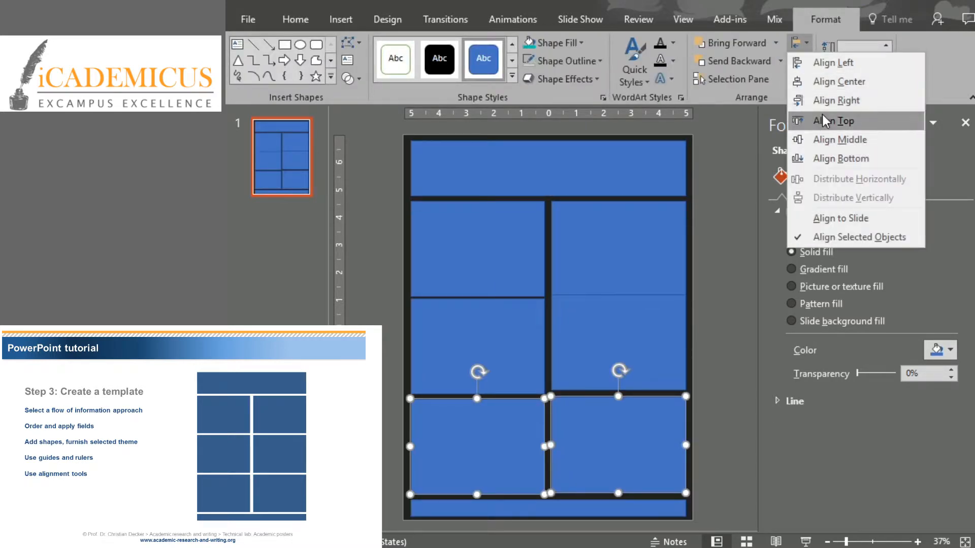
pyautogui.click(835, 120)
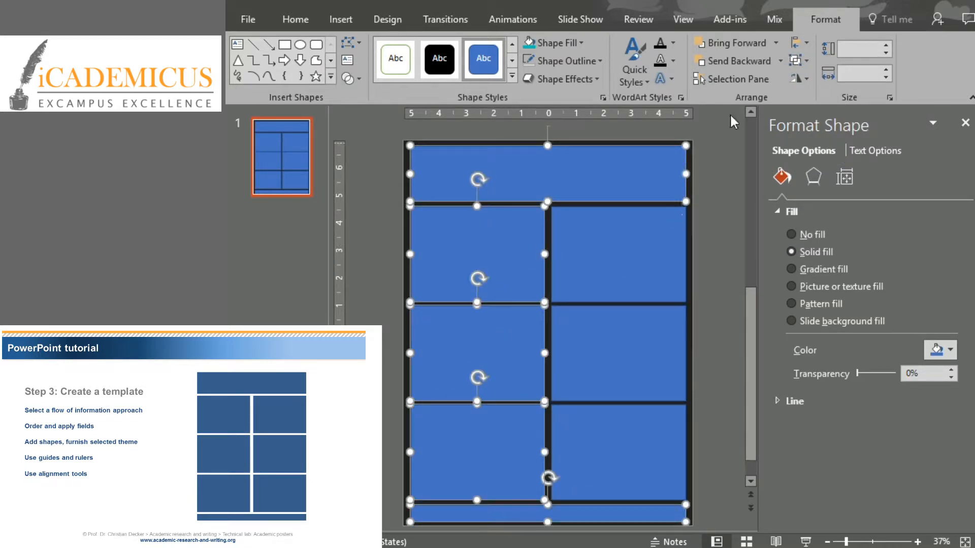
pyautogui.click(798, 43)
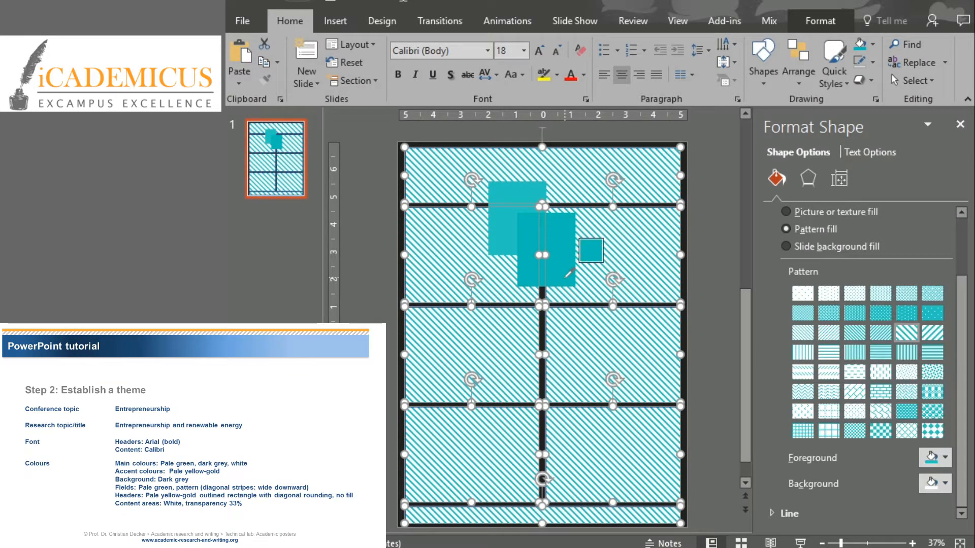
# Step: Apply the teal wide downward-diagonal pattern fill to all layout rectangles
pyautogui.click(788, 253)
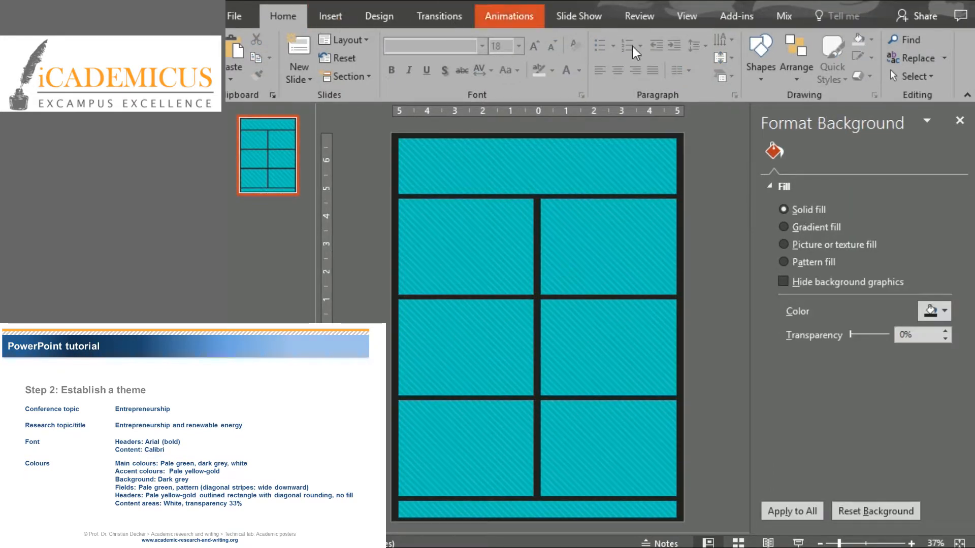
pyautogui.click(759, 55)
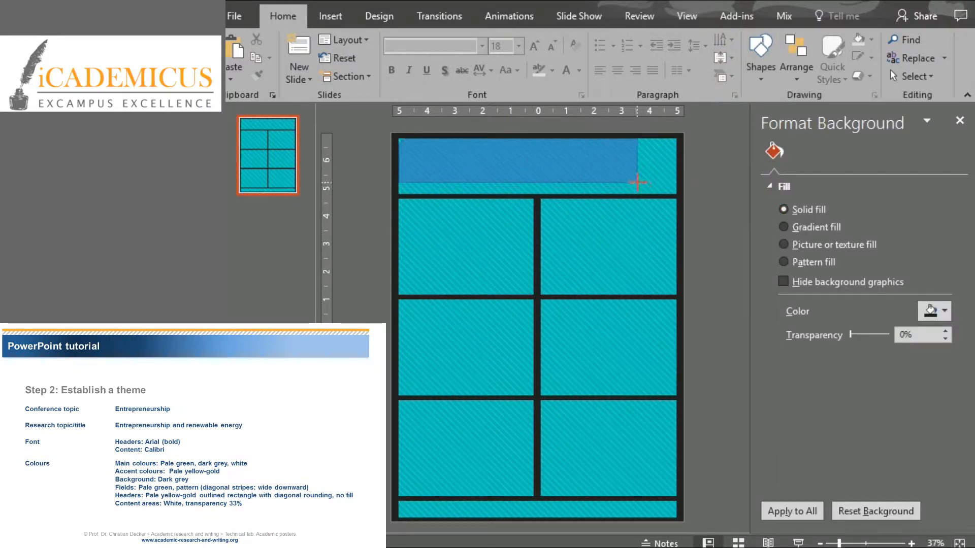
# Step: Place a rectangle over the header with a pale yellow-gold outline, RGB 255, 217, 102
pyautogui.click(536, 169)
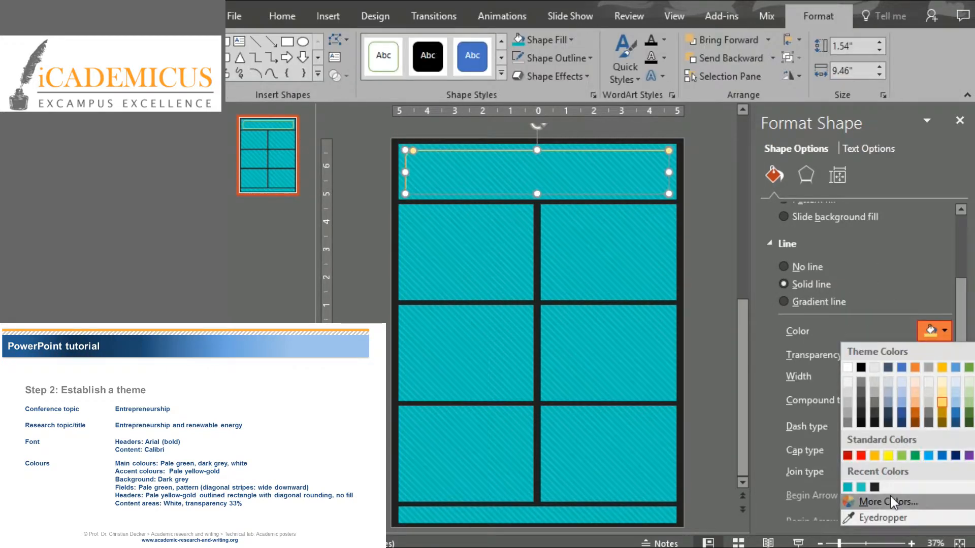
pyautogui.click(884, 501)
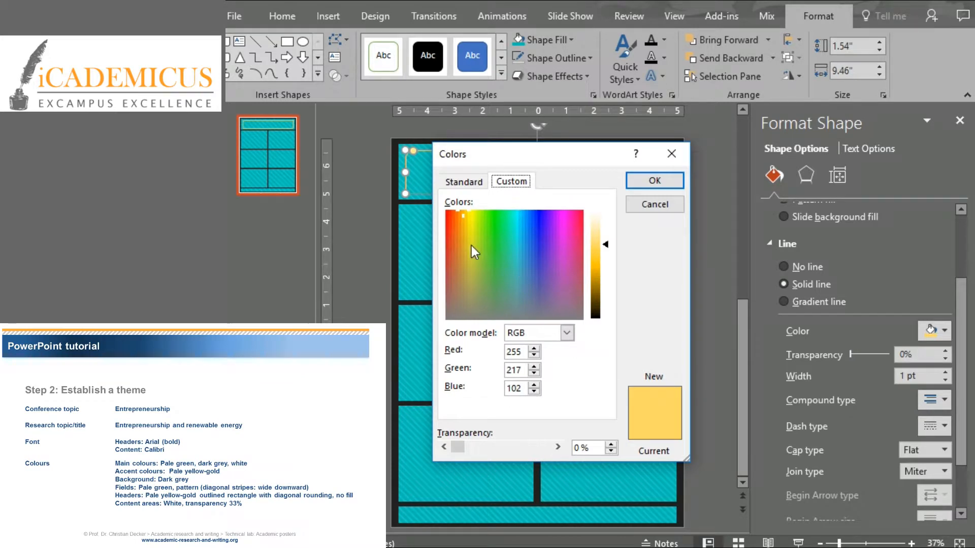
pyautogui.click(653, 181)
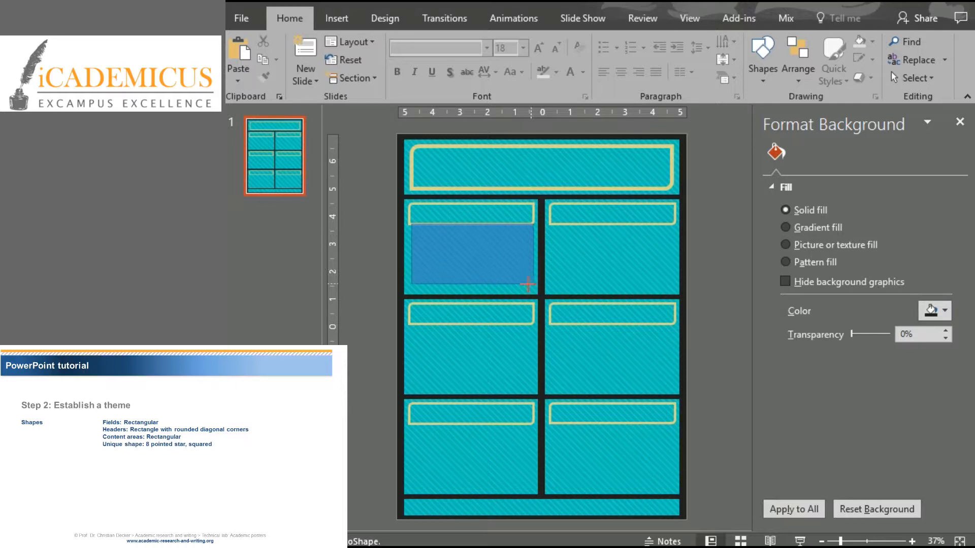
# Step: Place the semi-transparent content box and add the iCADEMICUS conference line to the footer
pyautogui.click(470, 248)
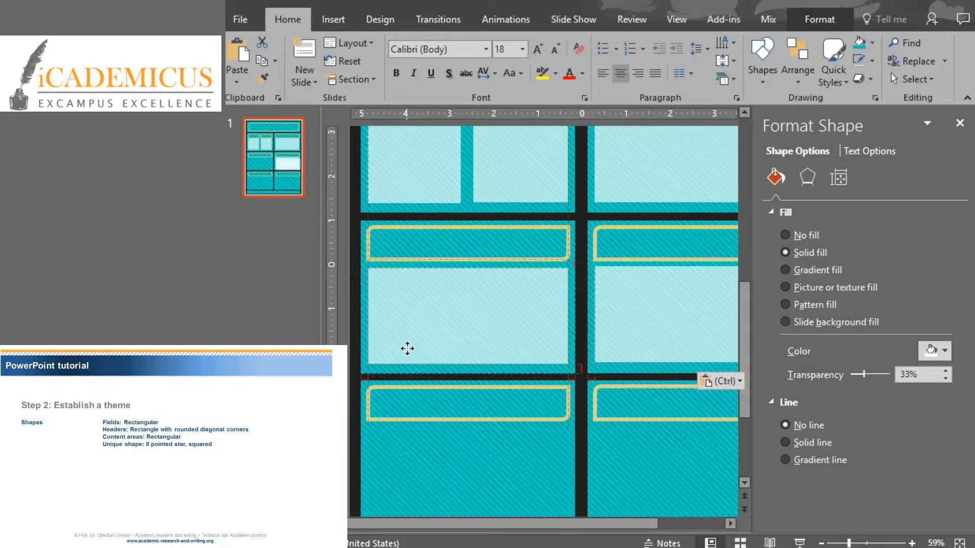
pyautogui.write('iCADEMICUS Conference on Entrepreneurship [Date')
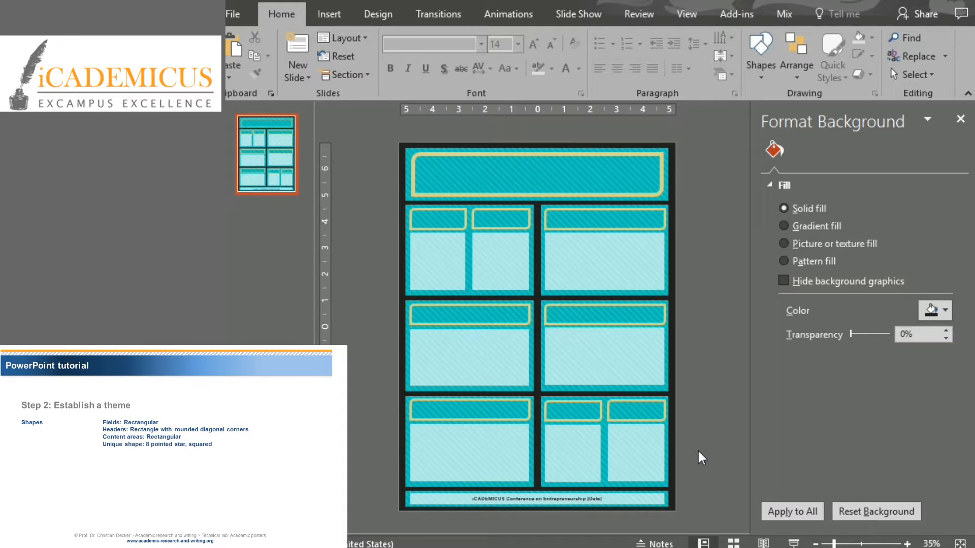
pyautogui.moveTo(629, 276)
pyautogui.write('Entrepreneurship and renewable energy')
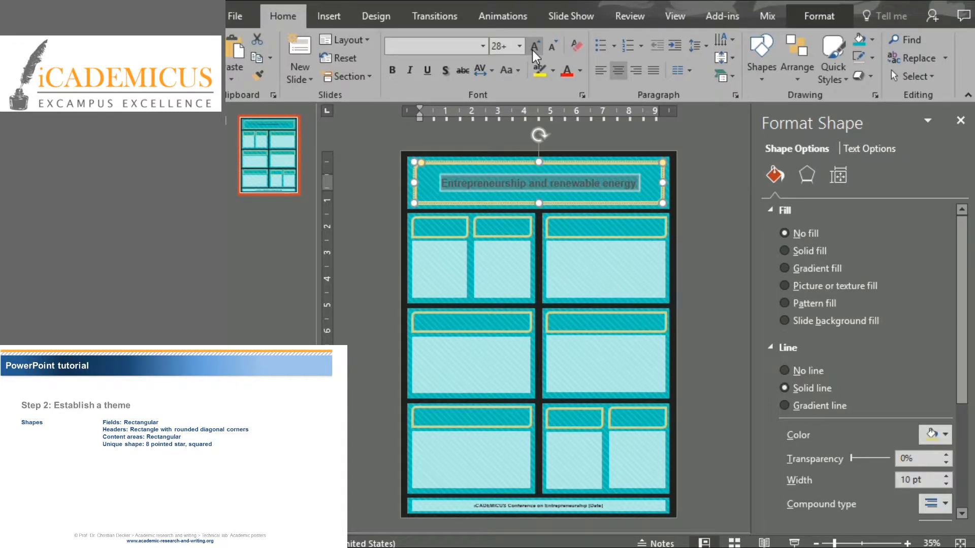
# Step: Enlarge the title 'Entrepreneurship and renewable energy' to 32 pt and adjust its alignment
pyautogui.click(533, 46)
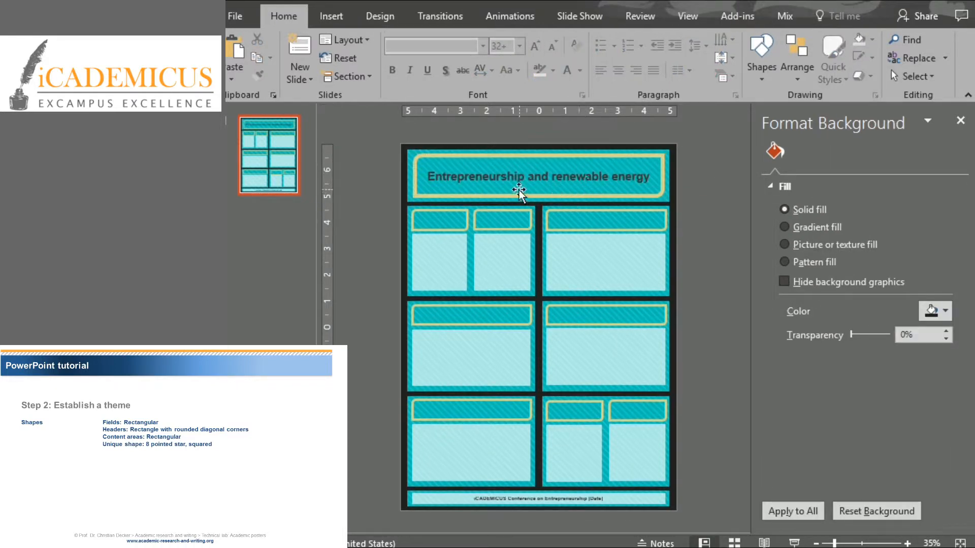
pyautogui.moveTo(613, 254)
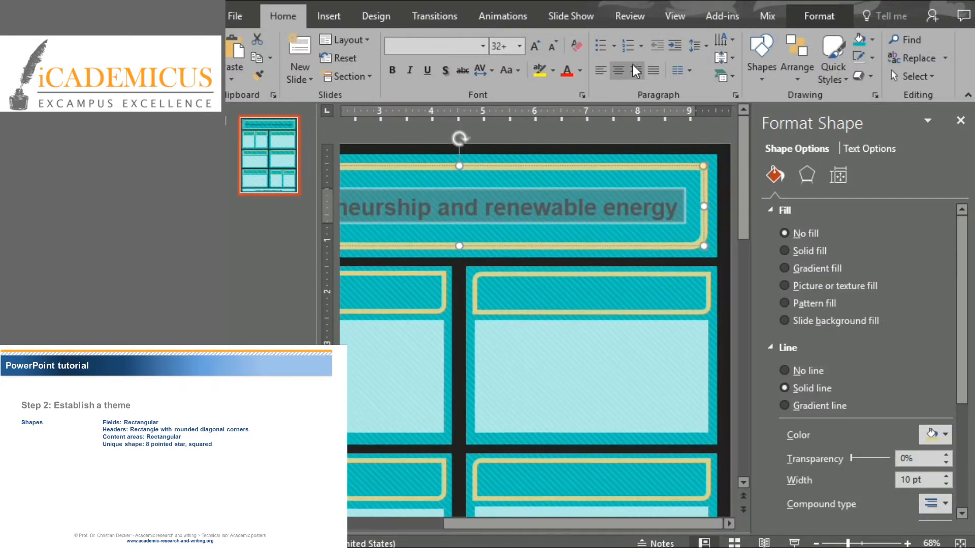
pyautogui.click(722, 45)
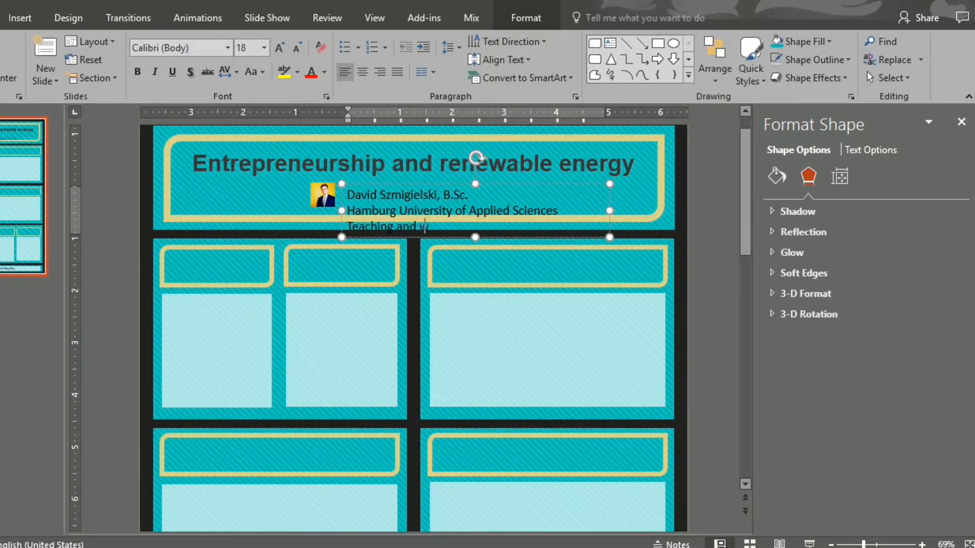
# Step: Add the research assistant author line, position the university logo, and label a header 'Research question'
pyautogui.write('research assistant')
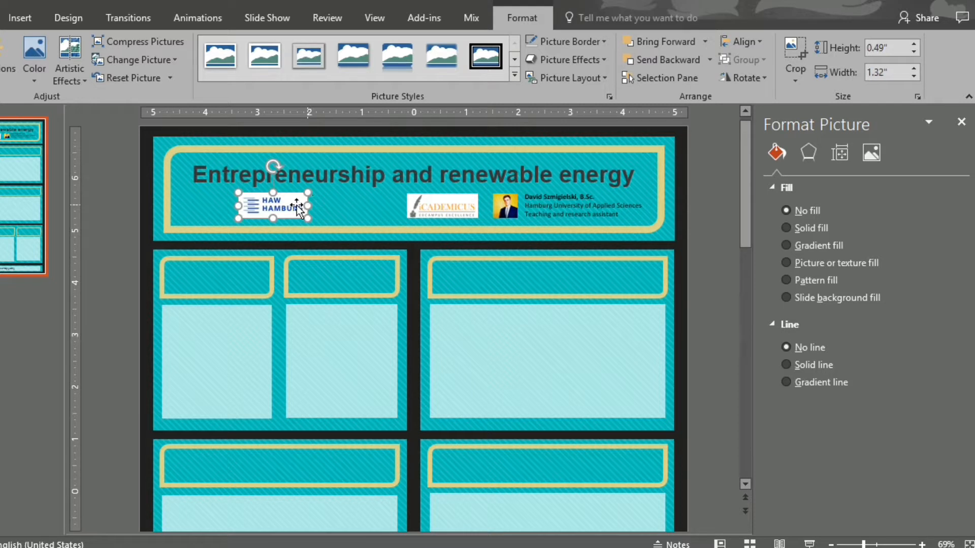
pyautogui.moveTo(272, 206); pyautogui.dragTo(362, 206)
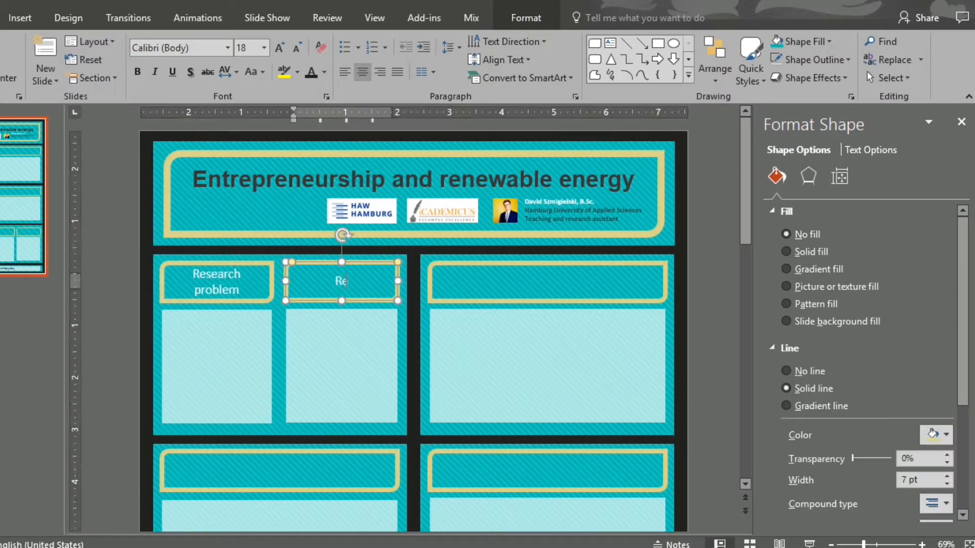
pyautogui.write('Research question')
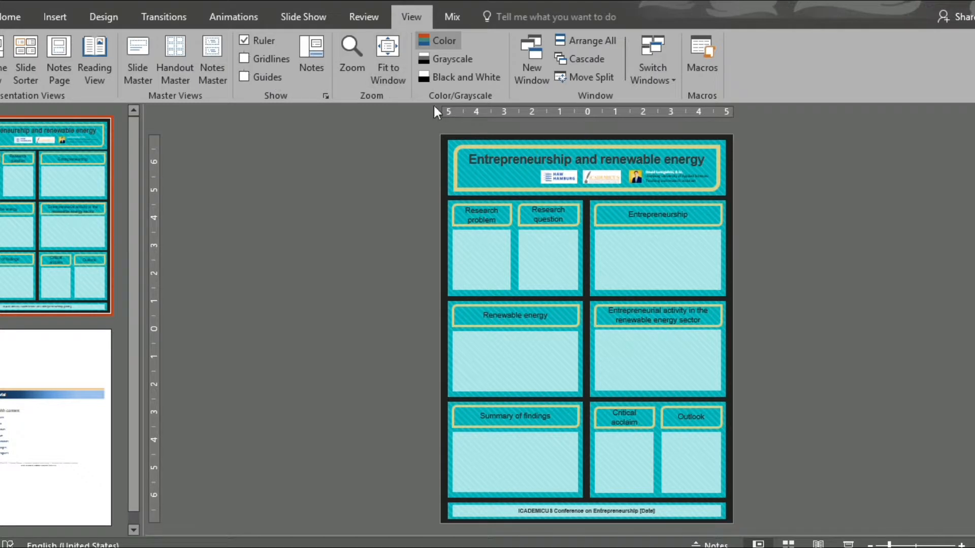
# Step: Show gridlines and set a horizontal guide along the Renewable energy field's top edge
pyautogui.click(245, 59)
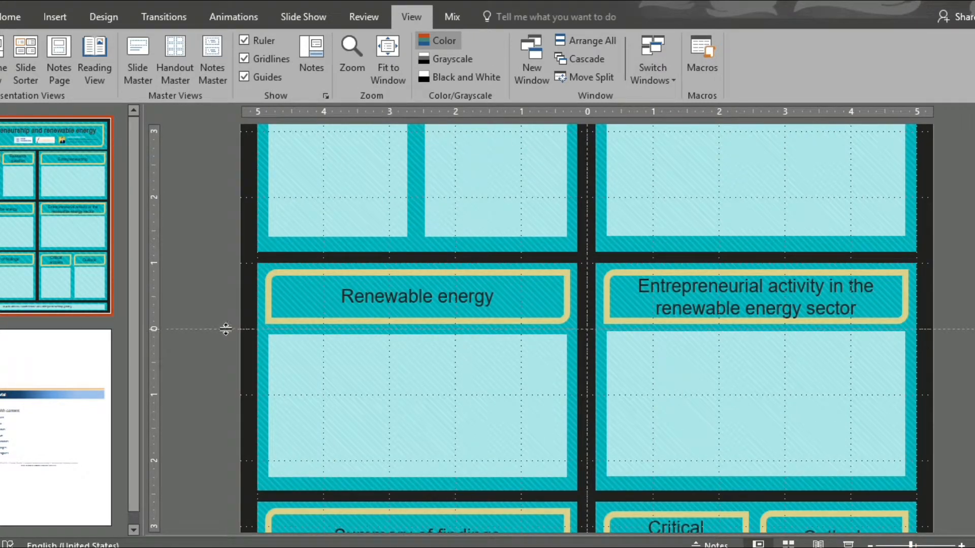
pyautogui.moveTo(225, 329); pyautogui.dragTo(225, 259)
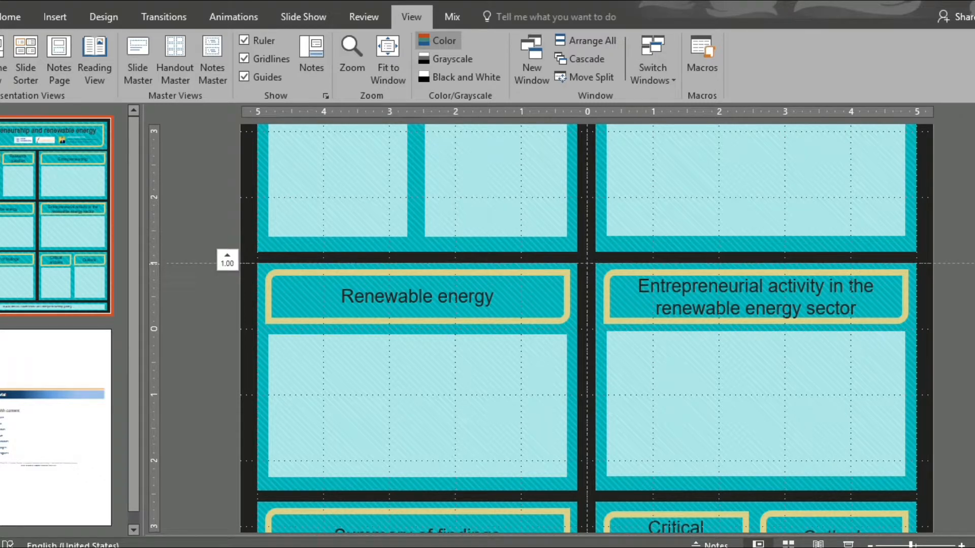
pyautogui.moveTo(556, 280)
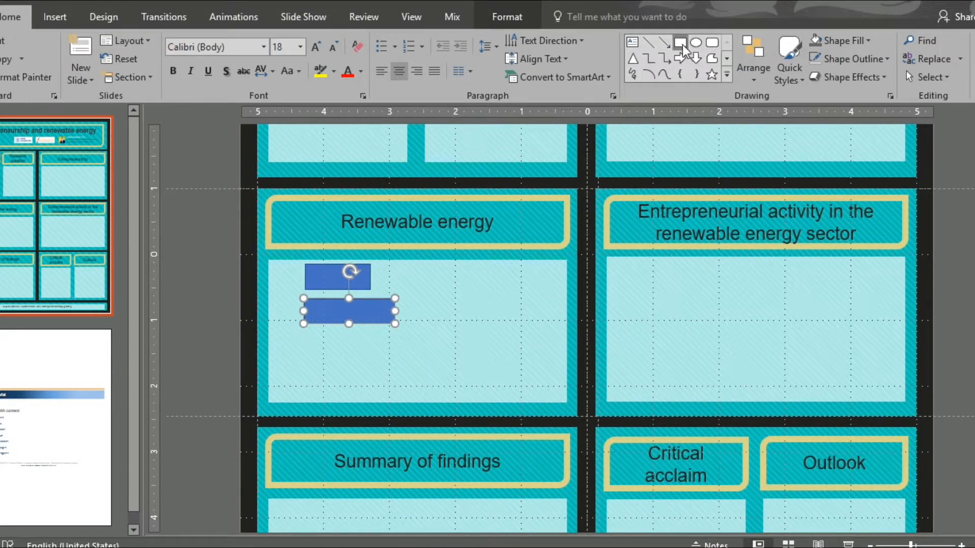
# Step: Copy a small rectangle below the first and size it 0.39 in high by 0.99 in wide
pyautogui.moveTo(348, 311); pyautogui.dragTo(345, 357)
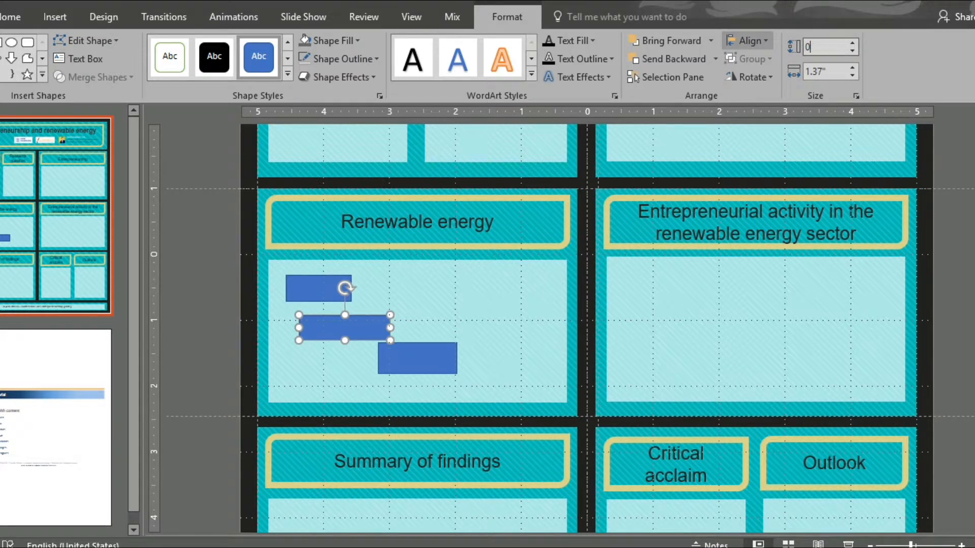
pyautogui.write('0.39')
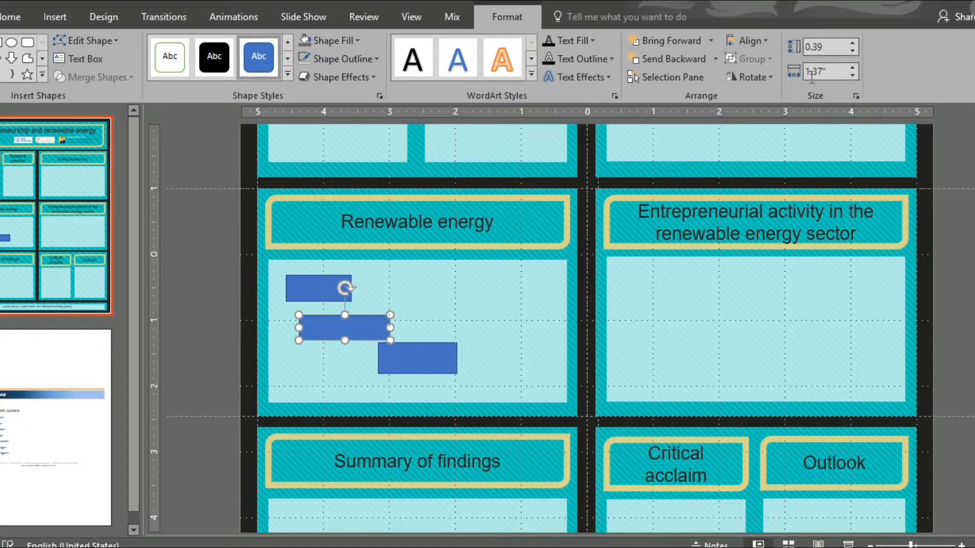
pyautogui.write('0.99')
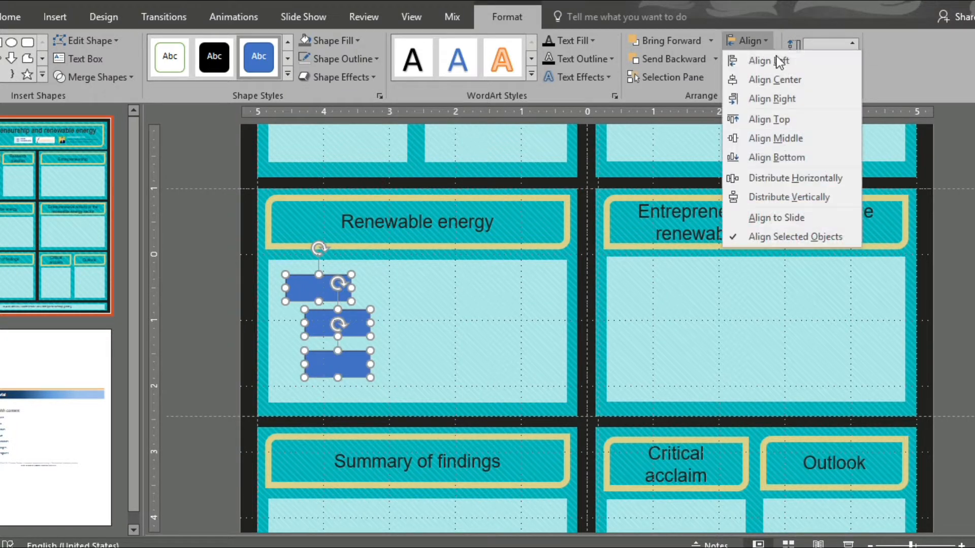
# Step: Left-align the three blue rectangles, then drag the middle and bottom ones rightward into one row
pyautogui.click(794, 196)
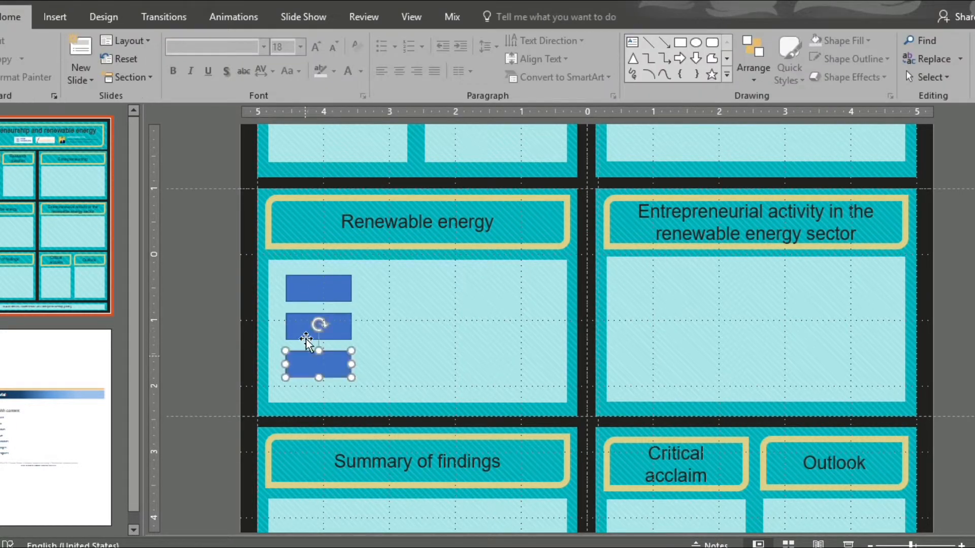
pyautogui.moveTo(318, 326); pyautogui.dragTo(401, 299)
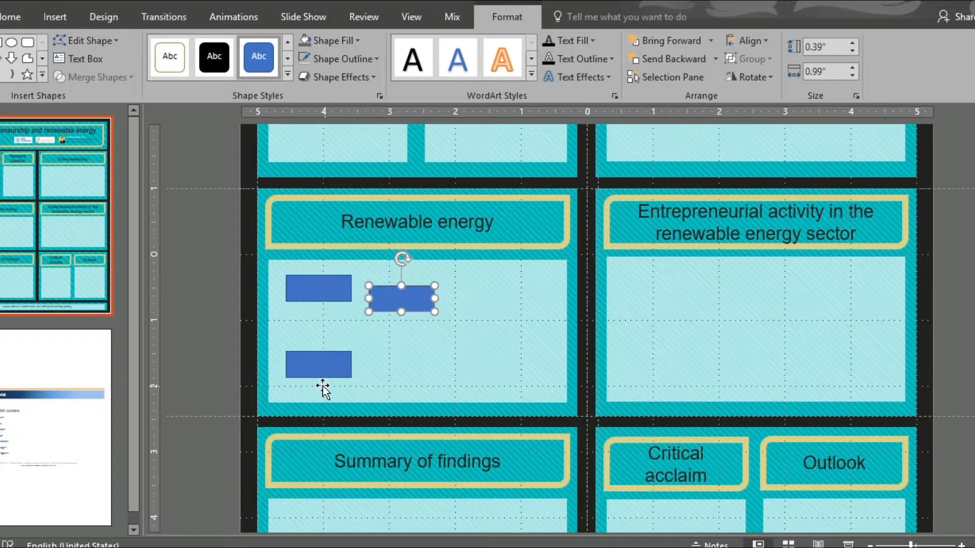
pyautogui.moveTo(401, 289); pyautogui.dragTo(477, 289)
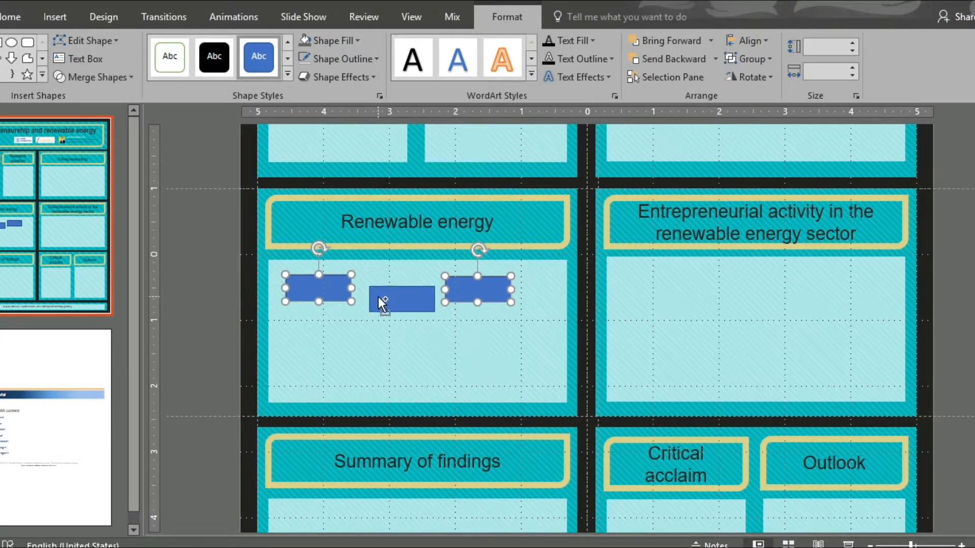
# Step: Select all three rectangles and top-align them with Format > Align > Align Top
pyautogui.click(749, 58)
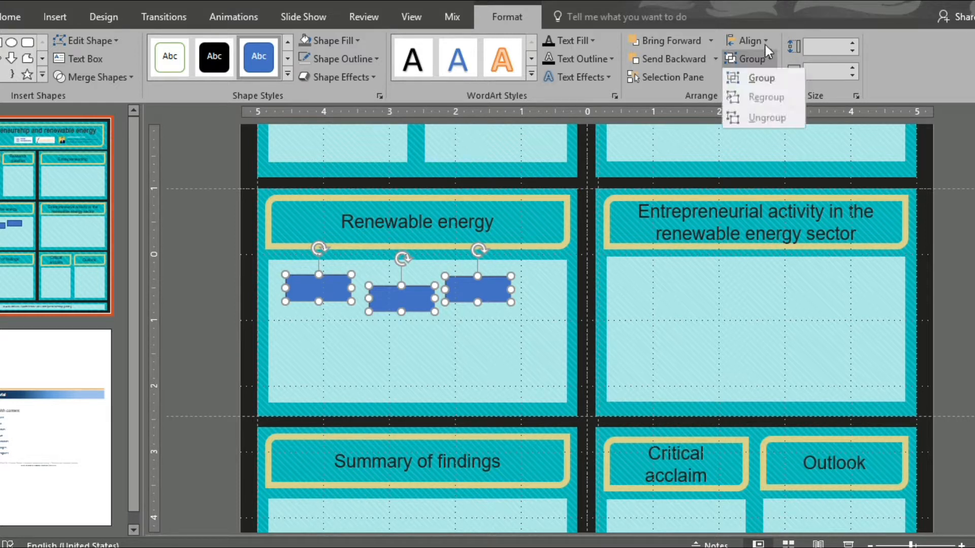
pyautogui.click(760, 79)
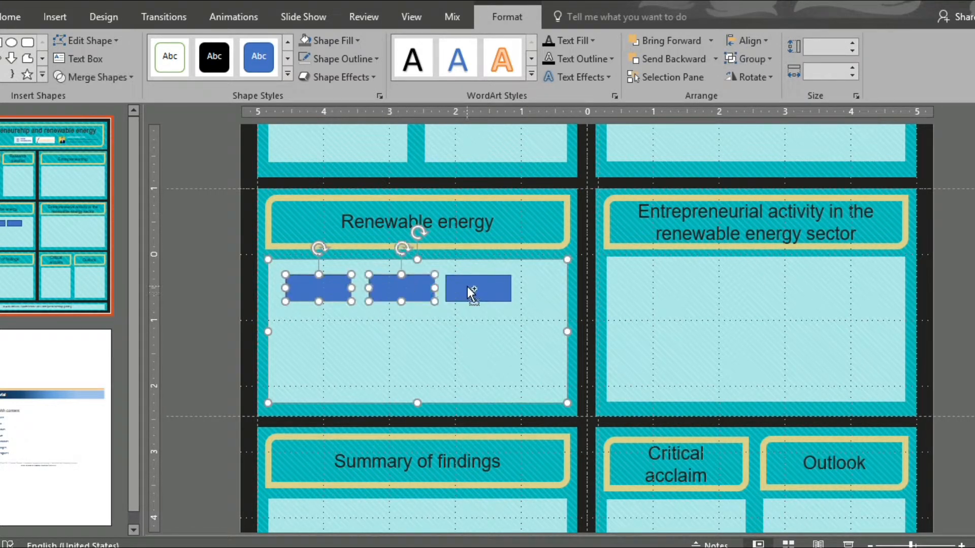
pyautogui.click(746, 40)
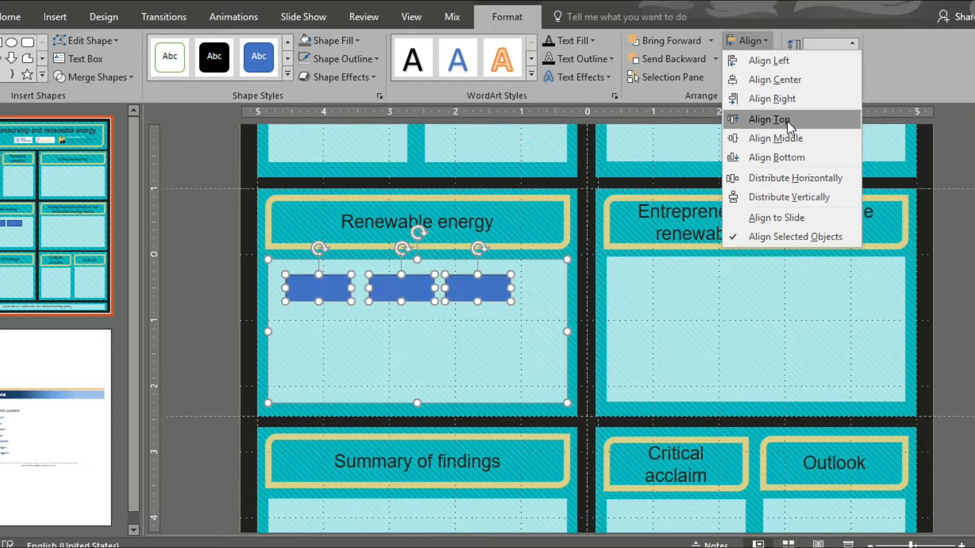
pyautogui.click(768, 120)
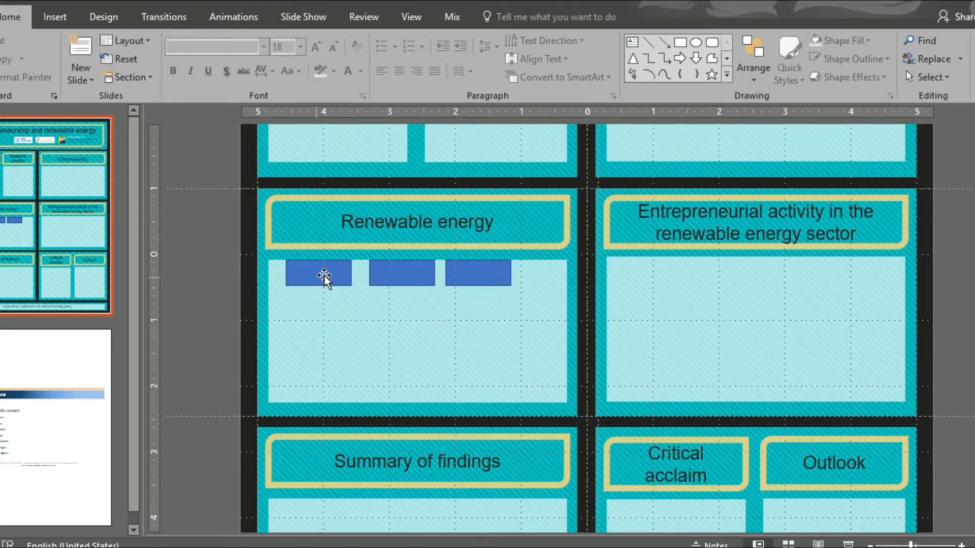
# Step: Copy the row of three rectangles into more rows and distribute the staggered copies evenly
pyautogui.click(317, 273)
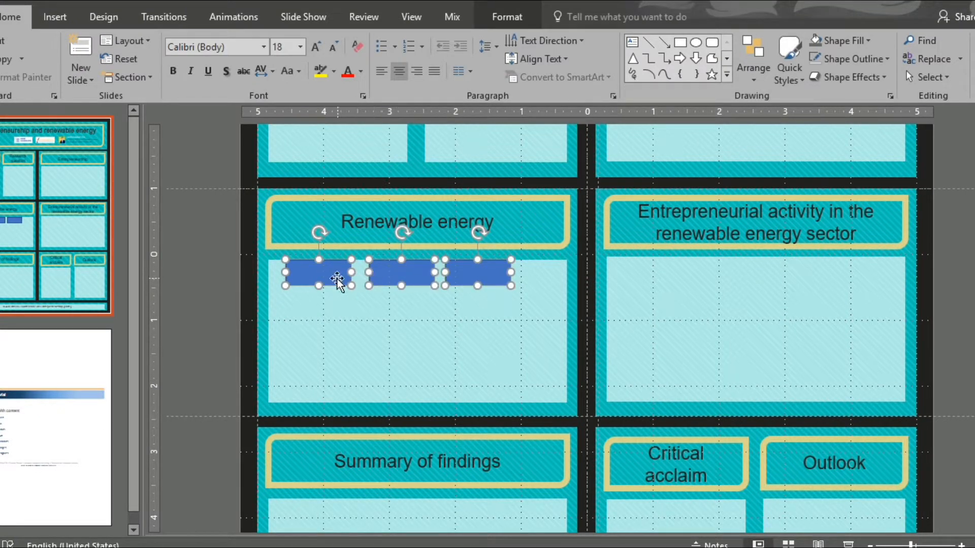
pyautogui.rightClick(336, 280)
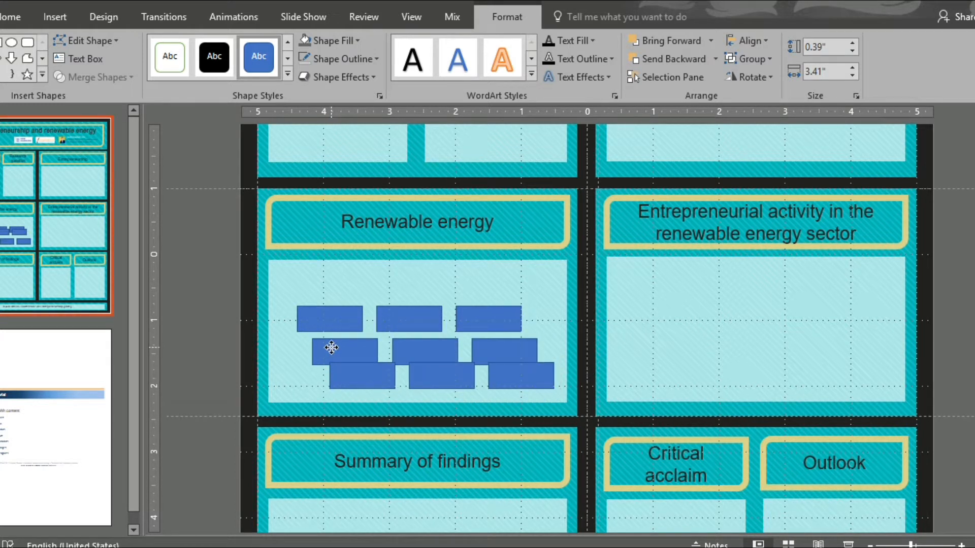
pyautogui.click(329, 348)
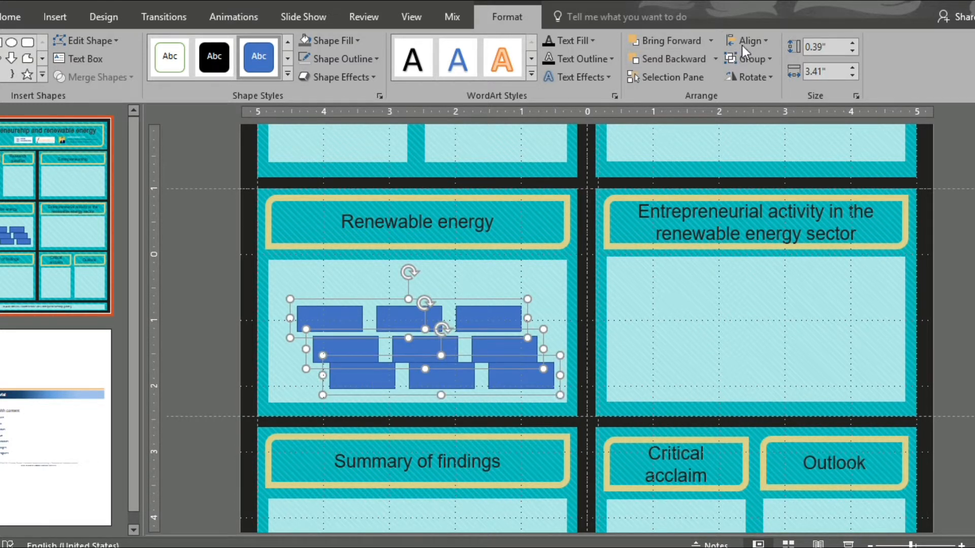
pyautogui.click(748, 40)
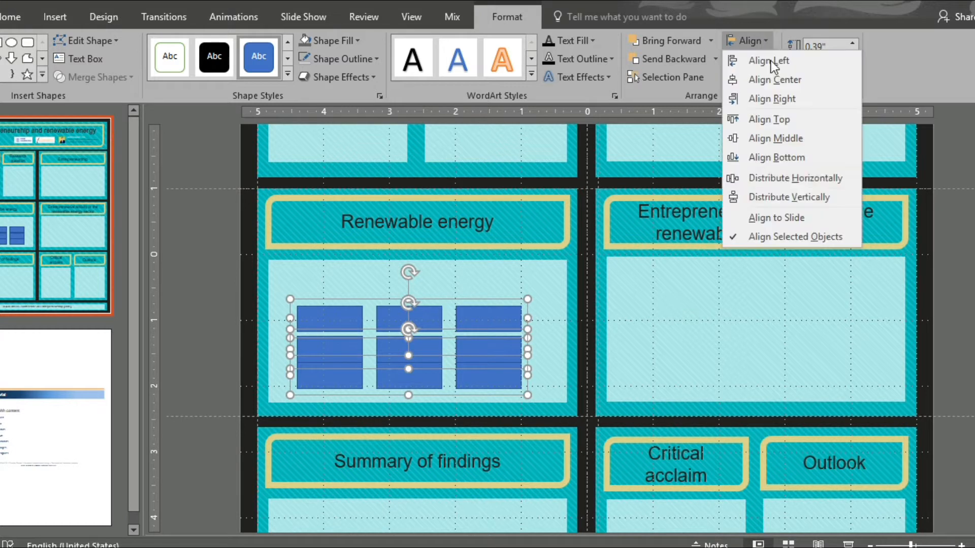
pyautogui.click(795, 197)
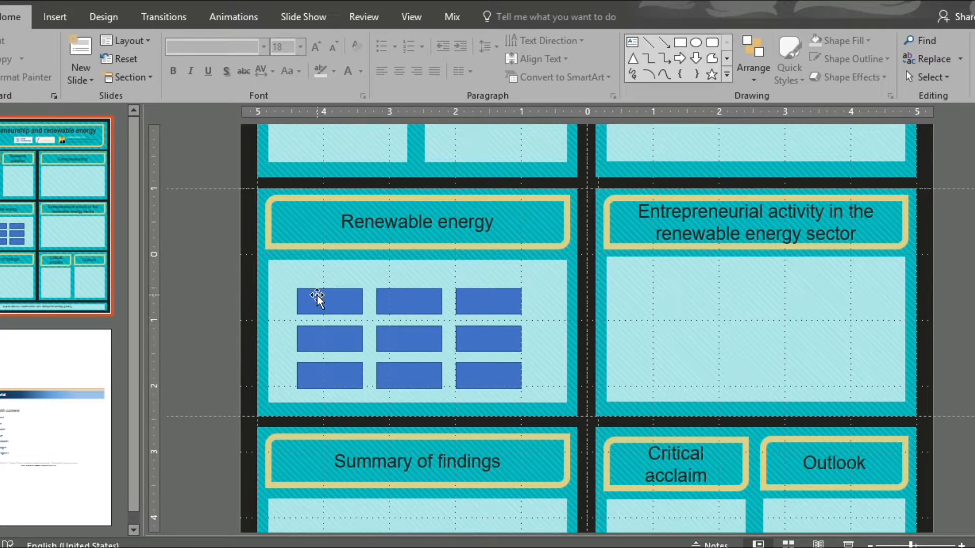
# Step: Select the whole three-by-three grid and tidy it into left-aligned, evenly spaced columns
pyautogui.click(329, 300)
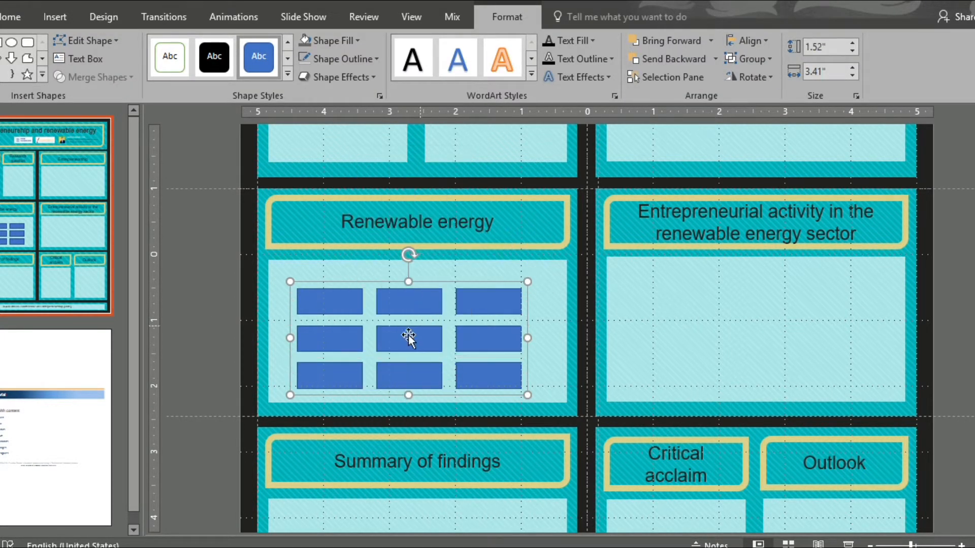
pyautogui.rightClick(408, 339)
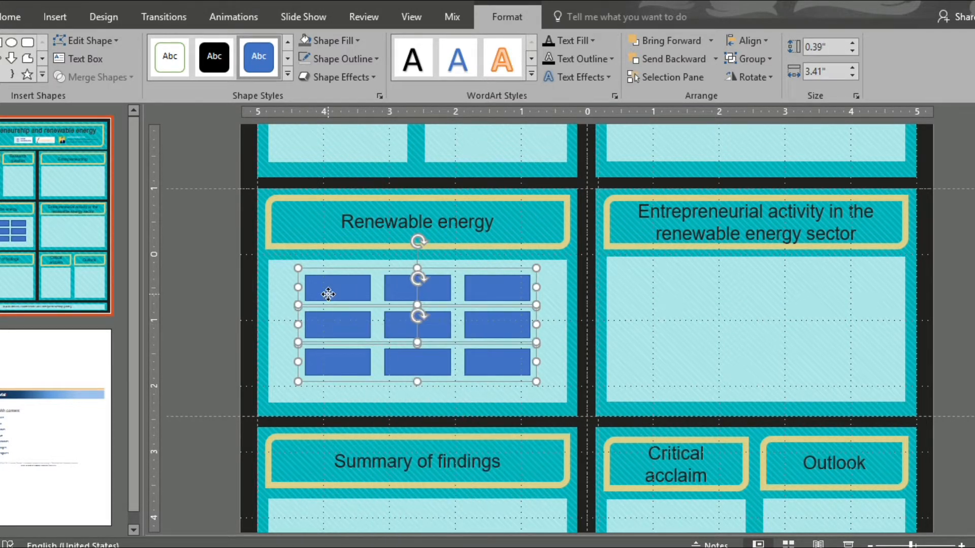
pyautogui.rightClick(328, 294)
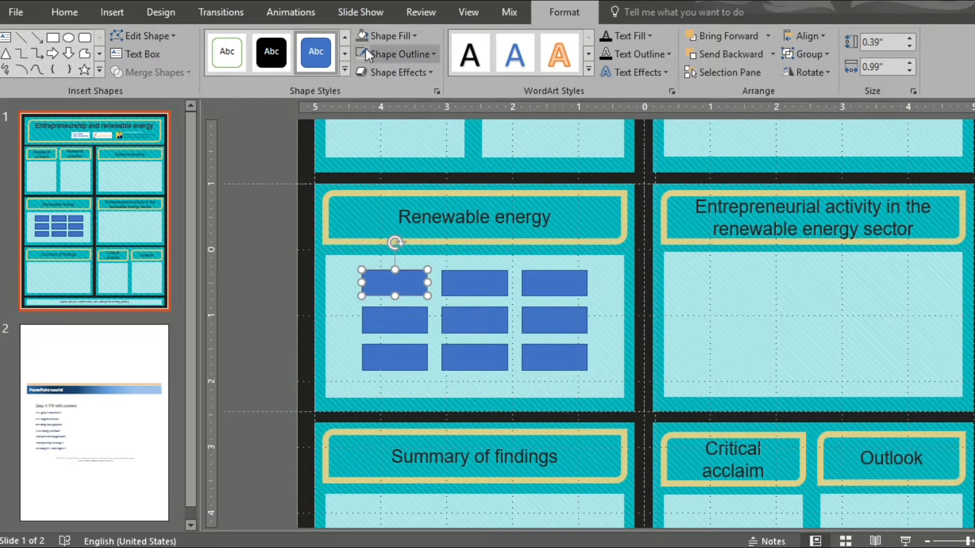
# Step: Restyle the first rectangle grey with a white outline and Format-Paint it onto the top rows
pyautogui.click(315, 51)
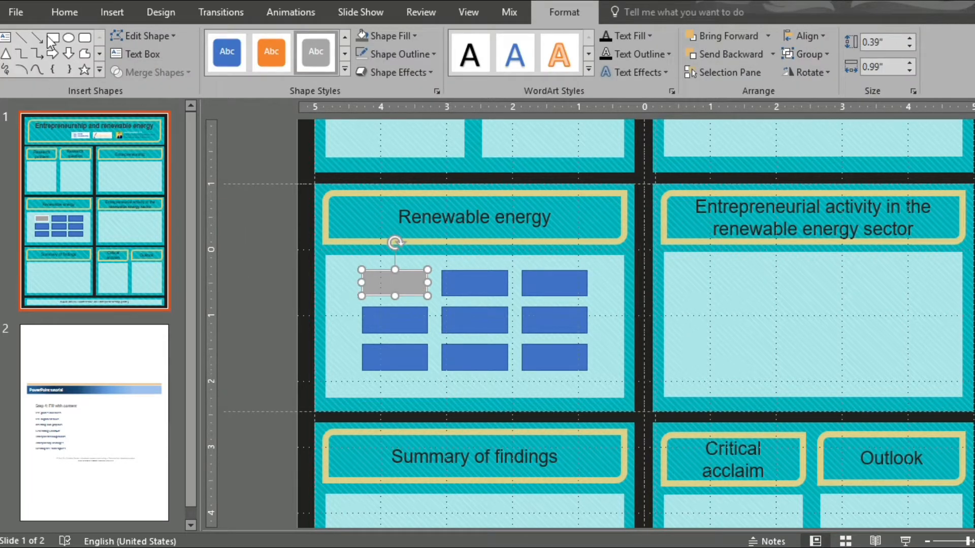
pyautogui.click(64, 13)
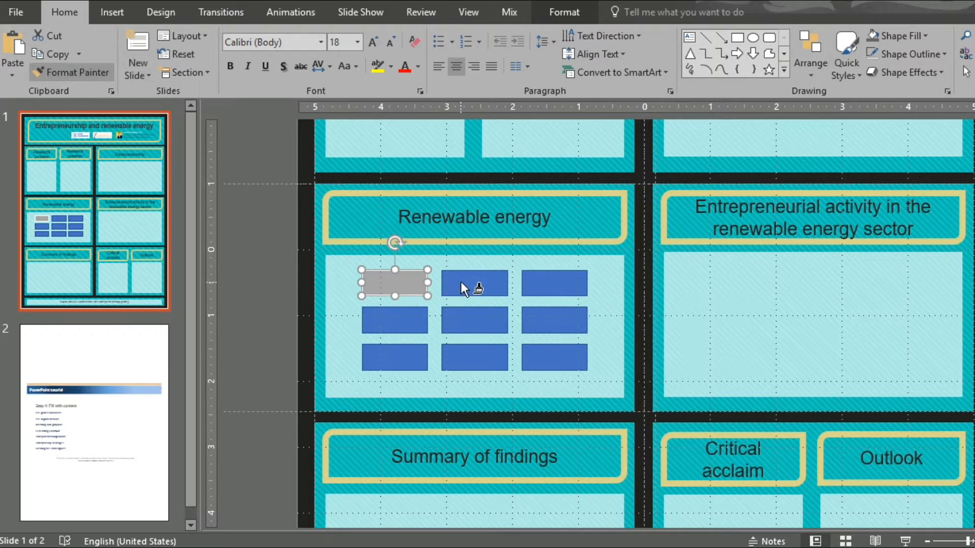
pyautogui.click(475, 283)
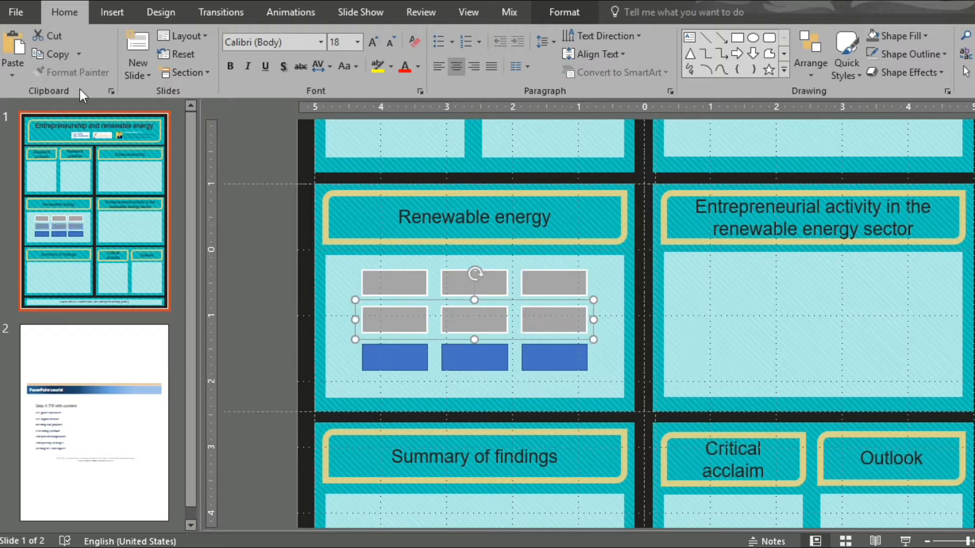
# Step: Pick up the grey rectangle's formatting again with Format Painter for the bottom row
pyautogui.click(394, 281)
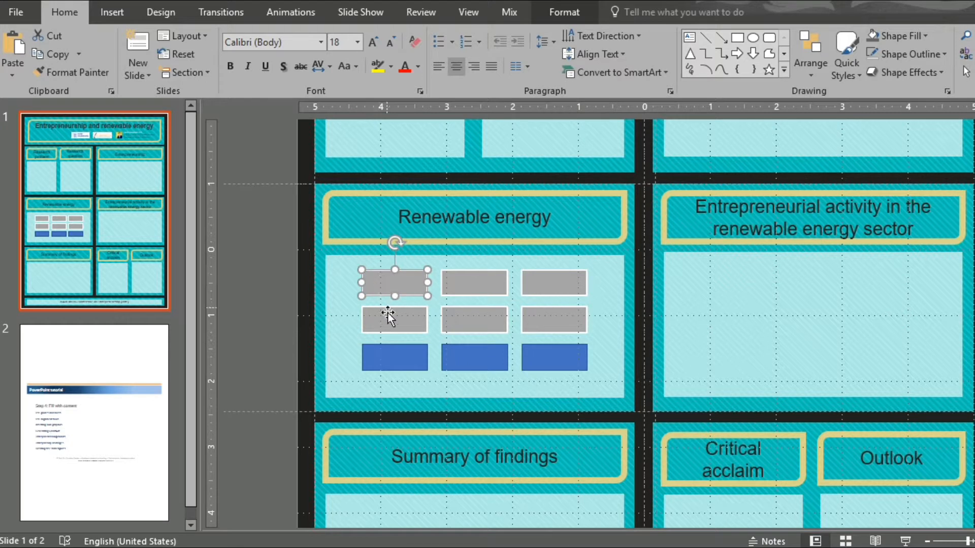
pyautogui.click(71, 72)
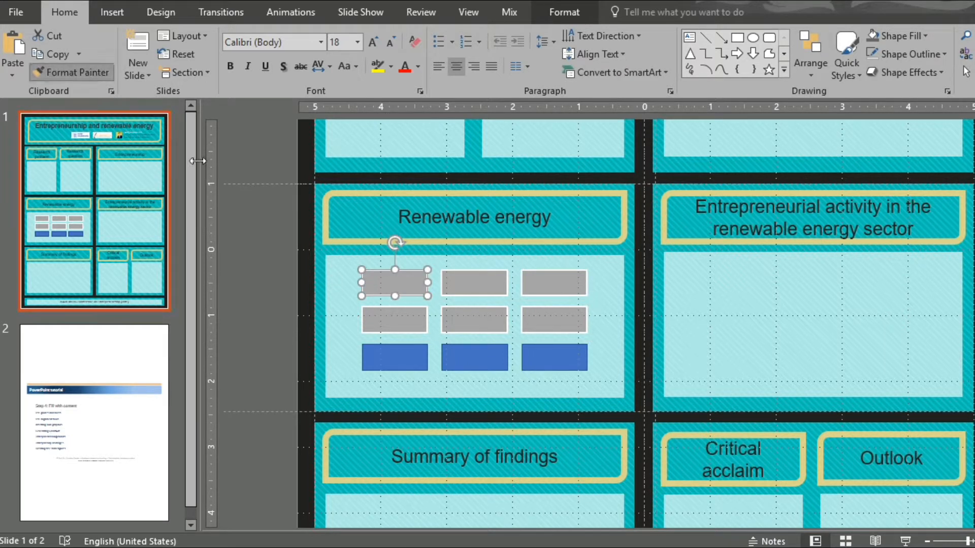
pyautogui.click(112, 12)
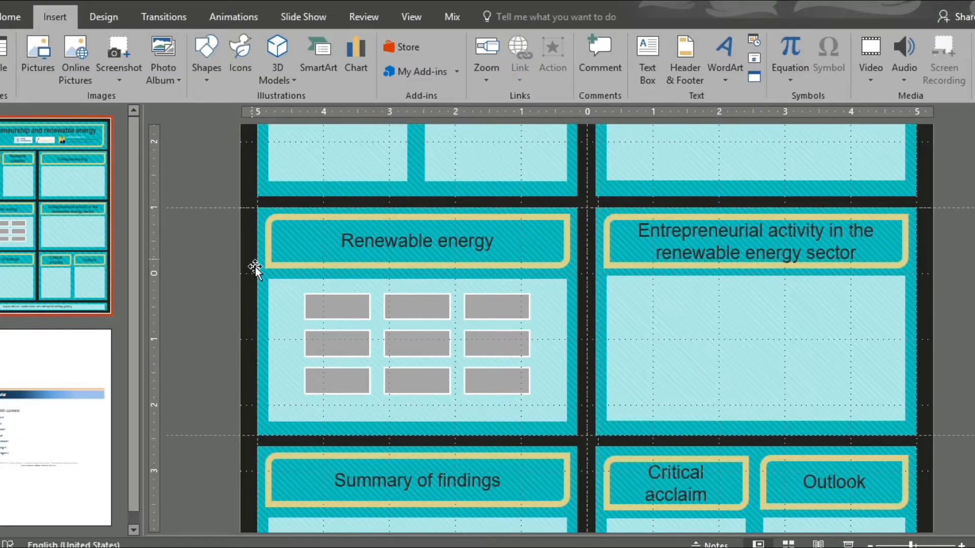
# Step: Finish greying the bottom-row rectangles so all nine match, then clear the selection
pyautogui.rightClick(255, 267)
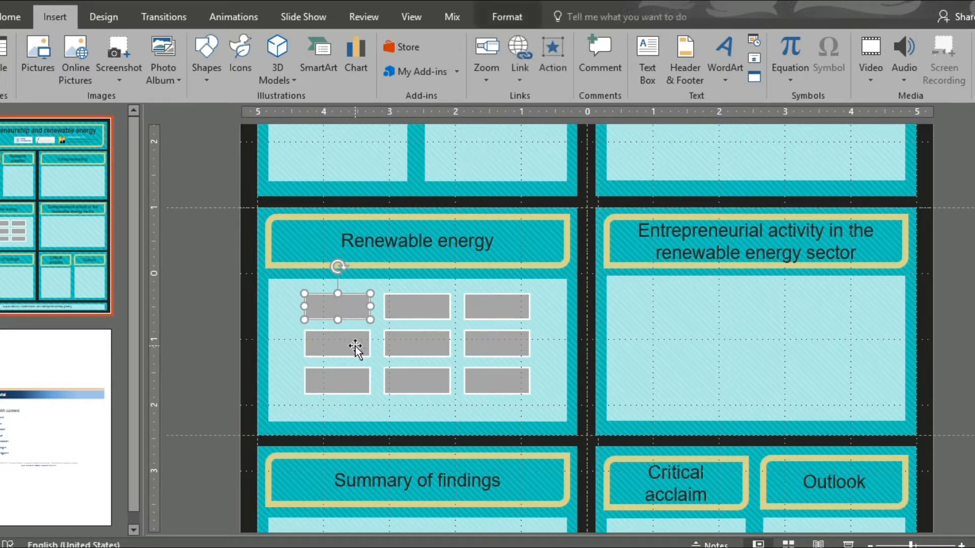
pyautogui.click(500, 418)
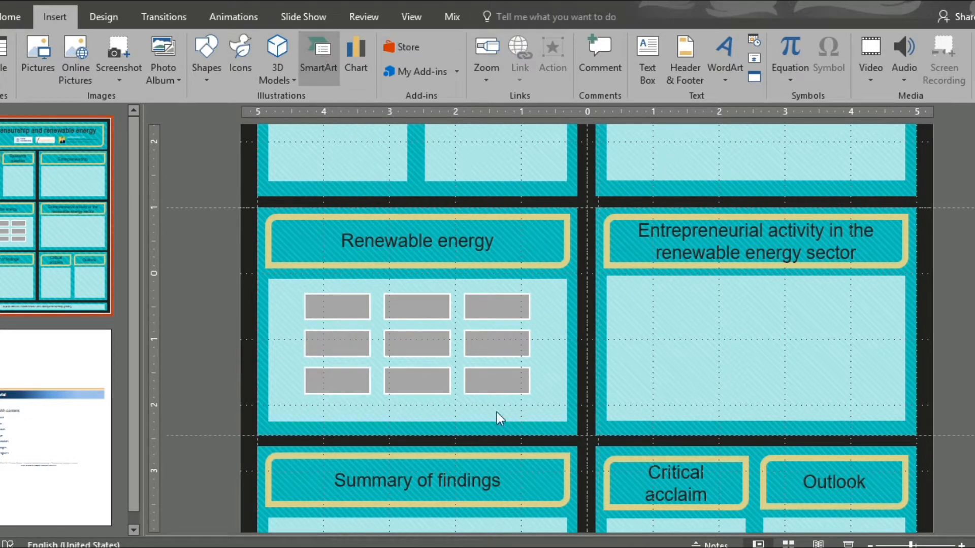
# Step: Insert a Chevron Accent Process SmartArt from the All layouts gallery
pyautogui.click(317, 56)
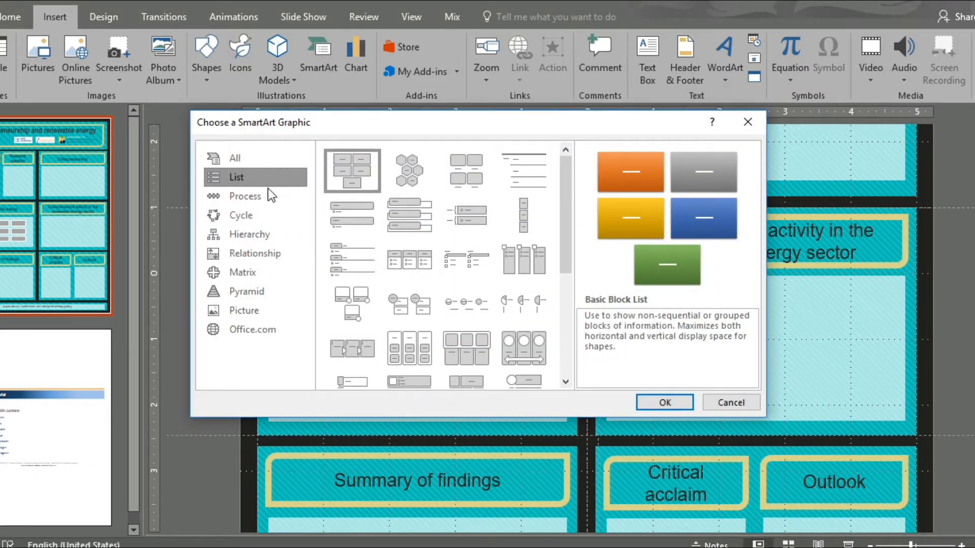
pyautogui.click(246, 291)
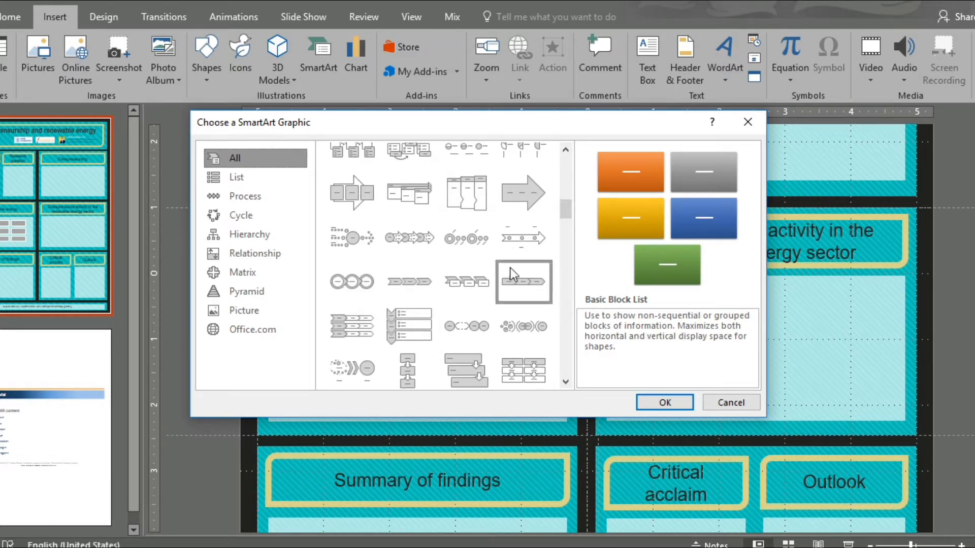
pyautogui.click(466, 281)
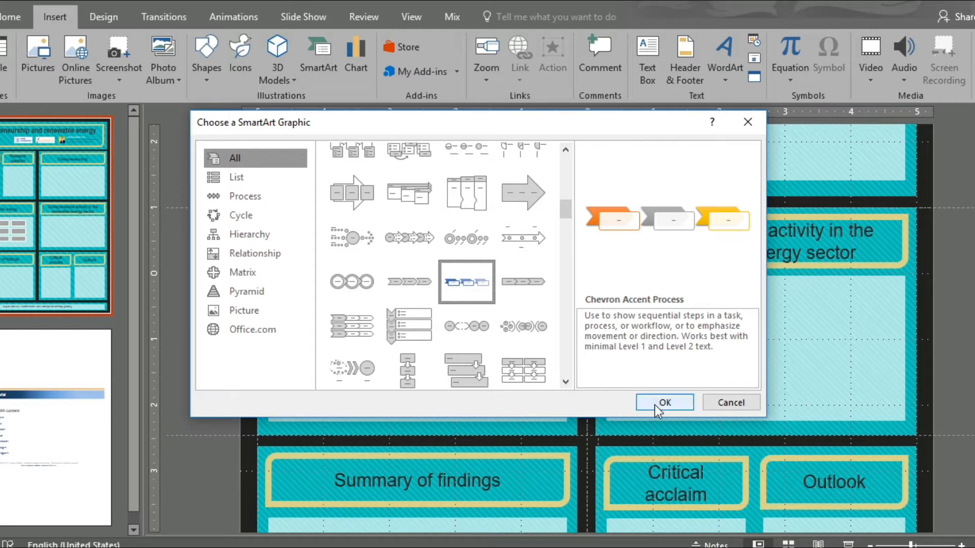
pyautogui.click(663, 402)
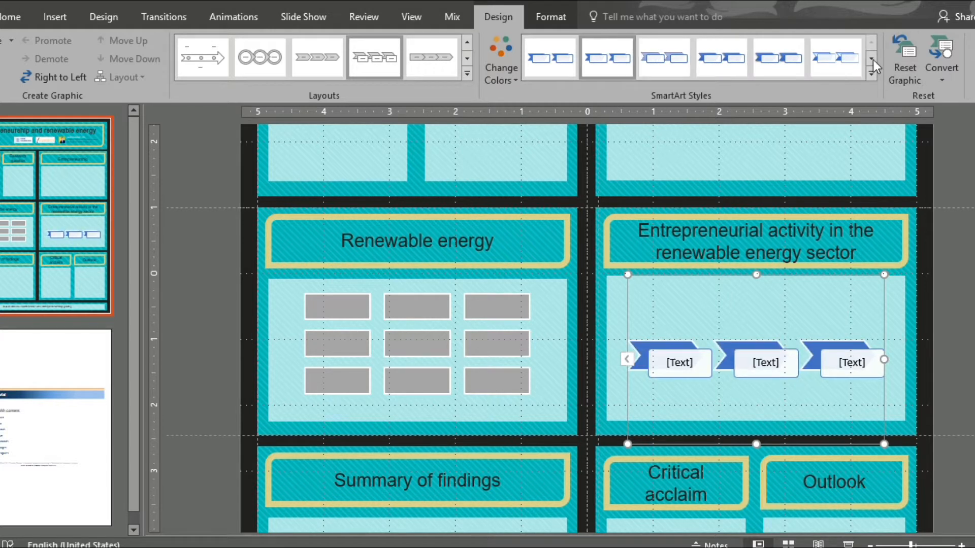
# Step: Recolour the chevron graphic orange, make the first chevron green and label the steps starting with 'Fill'
pyautogui.click(500, 59)
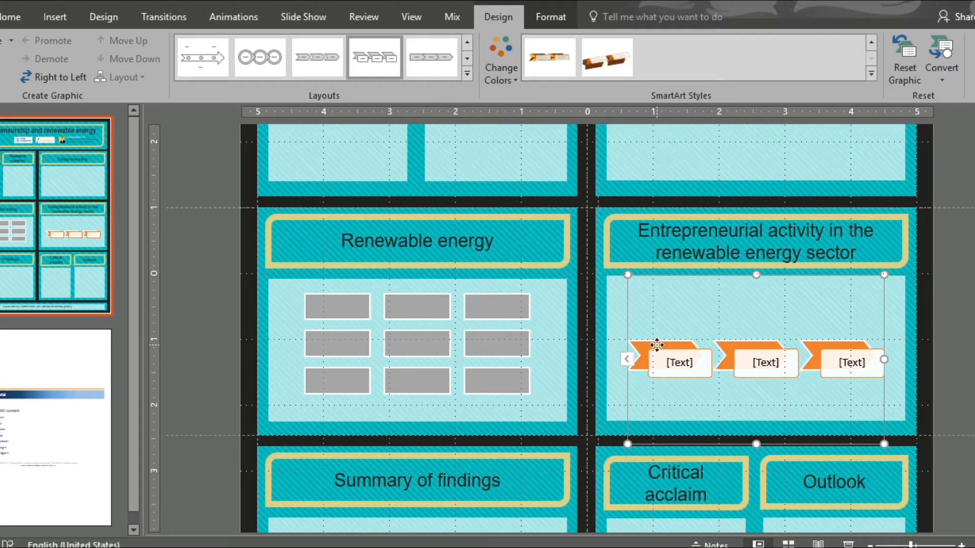
pyautogui.rightClick(677, 362)
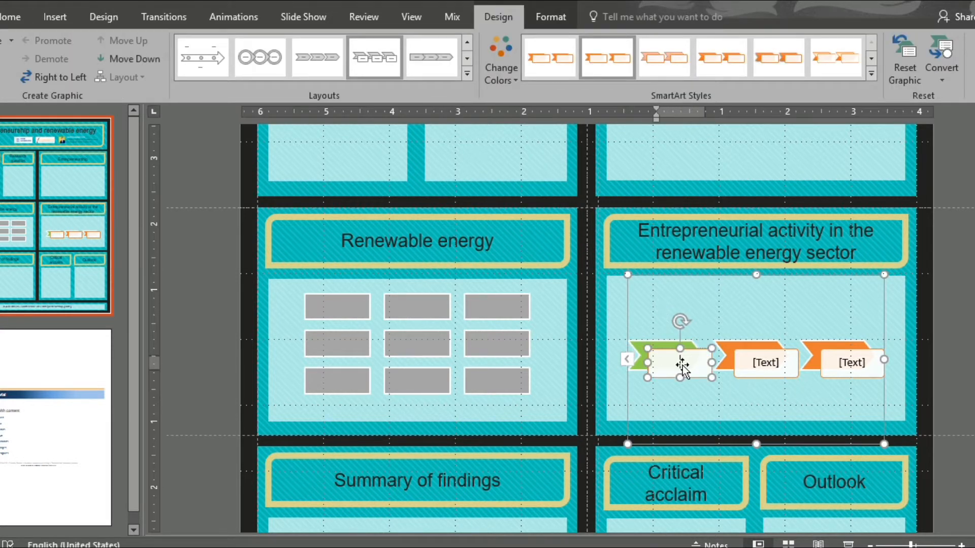
pyautogui.write('Fill')
pyautogui.click(766, 363)
pyautogui.write('With')
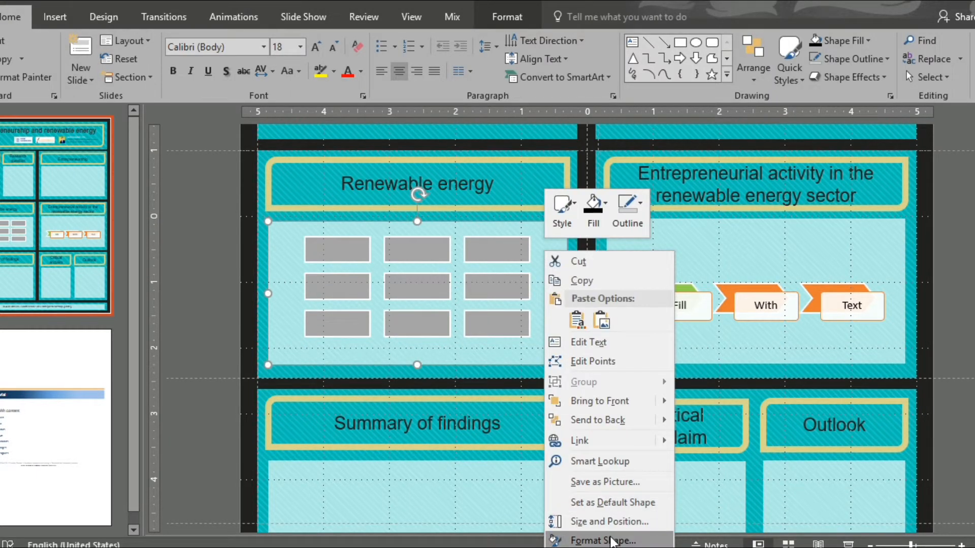
# Step: Set the Renewable energy panel's fill transparency to about 37% and give the iCADEMICUS logo a reflection style
pyautogui.click(600, 541)
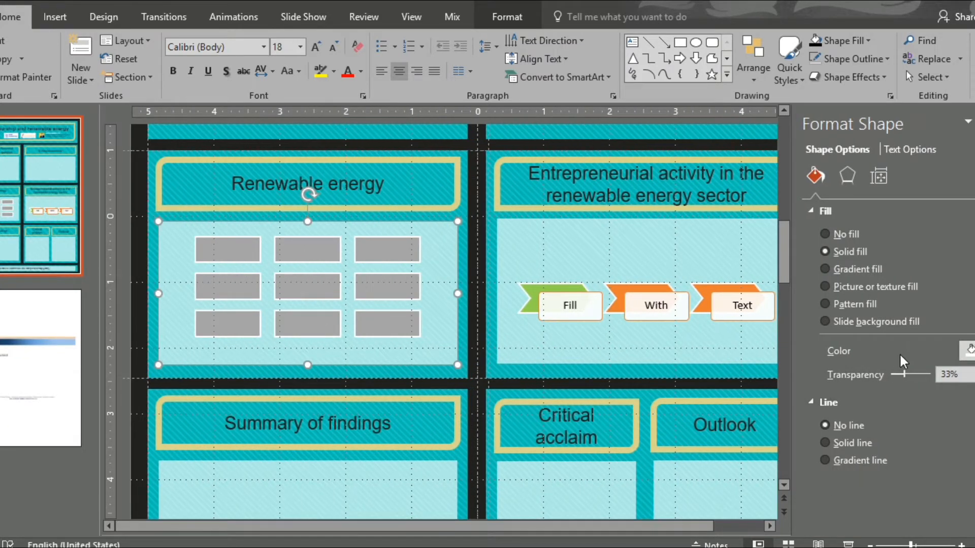
pyautogui.moveTo(901, 374); pyautogui.dragTo(911, 373)
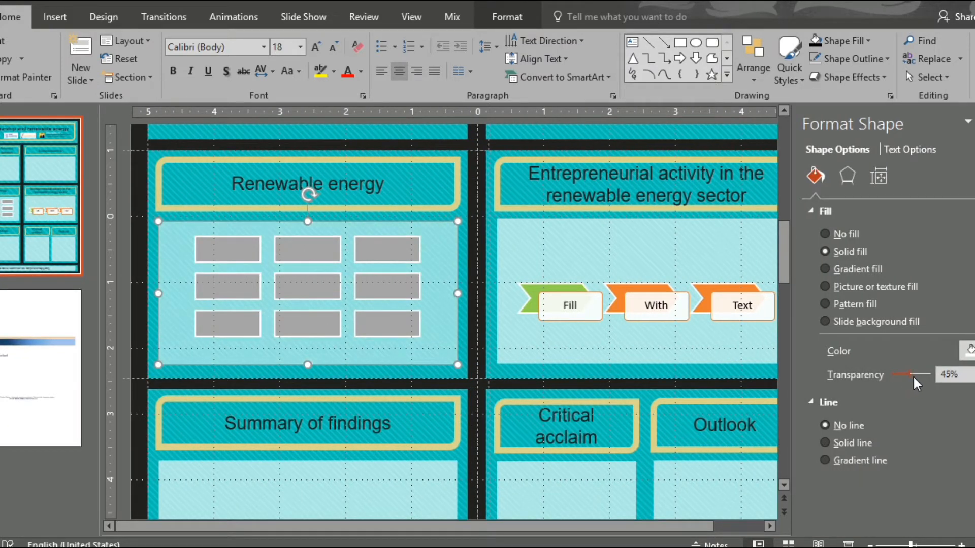
pyautogui.moveTo(914, 375); pyautogui.dragTo(895, 374)
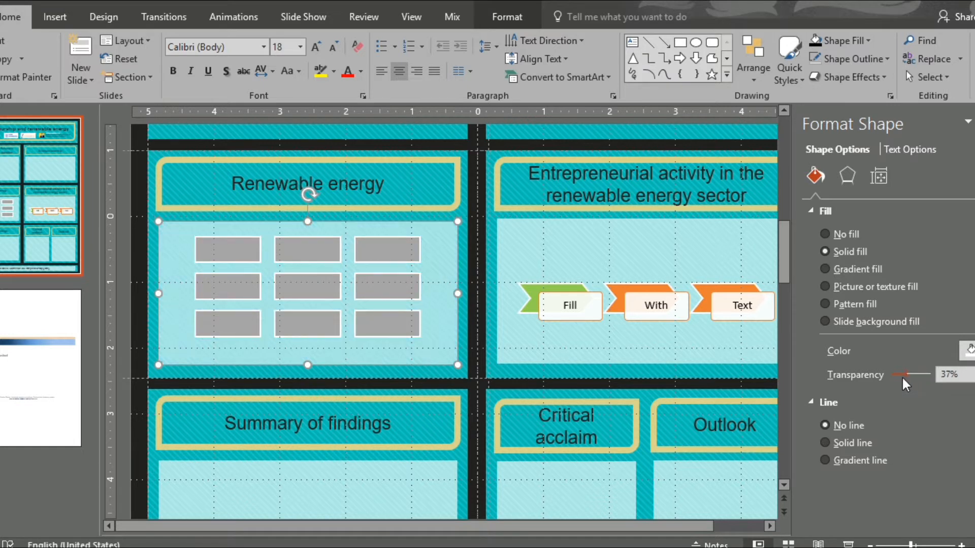
pyautogui.moveTo(898, 375); pyautogui.dragTo(923, 375)
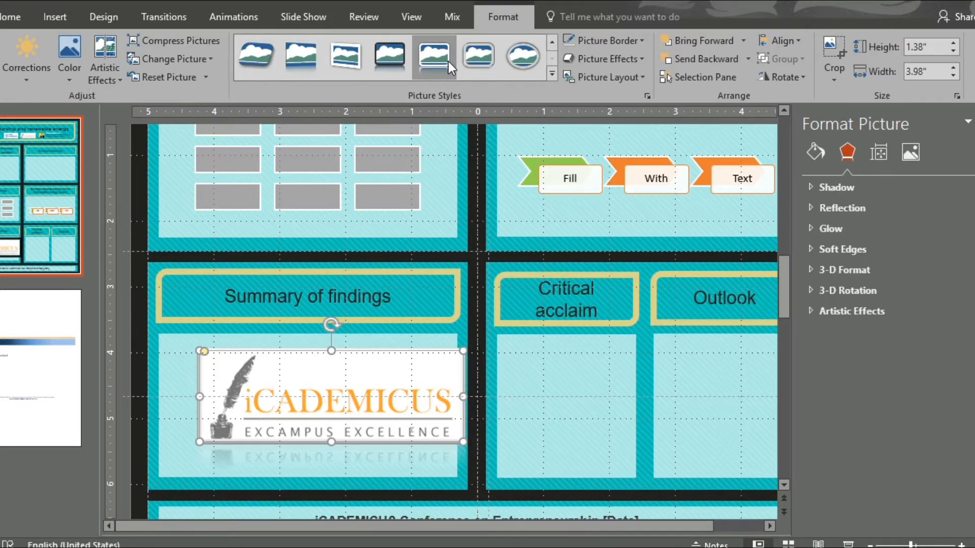
pyautogui.click(609, 58)
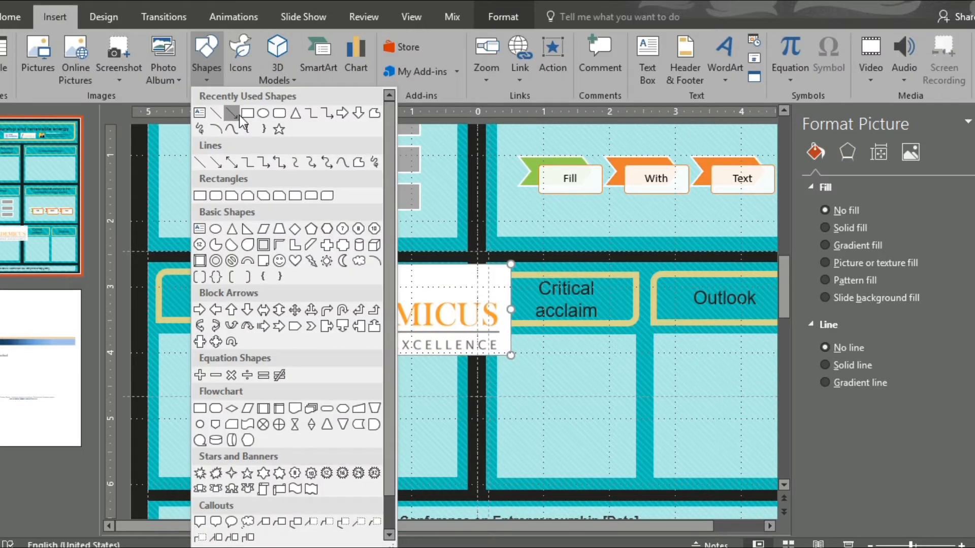
# Step: Draw a rectangle below the logo, picture-fill it with the iCADEMICUS logo and reposition it
pyautogui.click(206, 56)
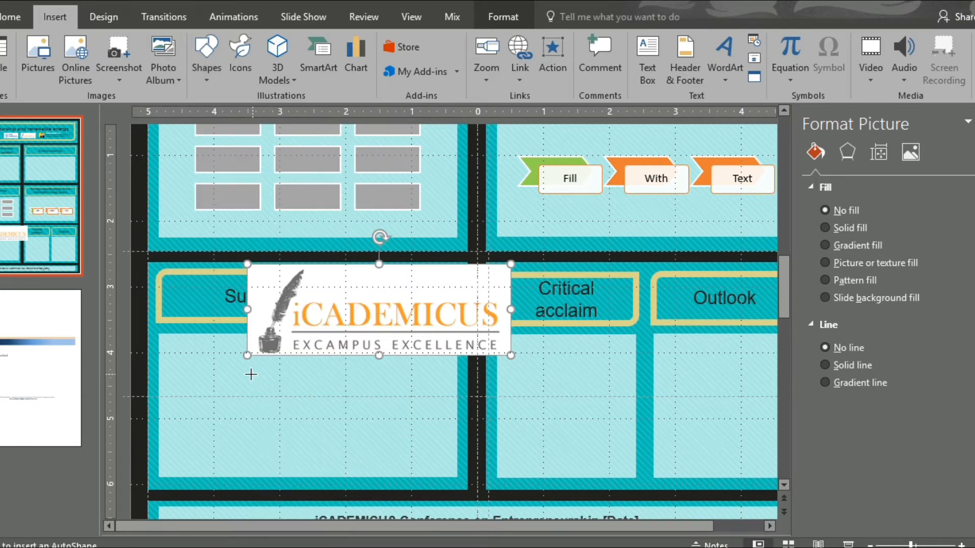
pyautogui.moveTo(270, 383); pyautogui.dragTo(550, 466)
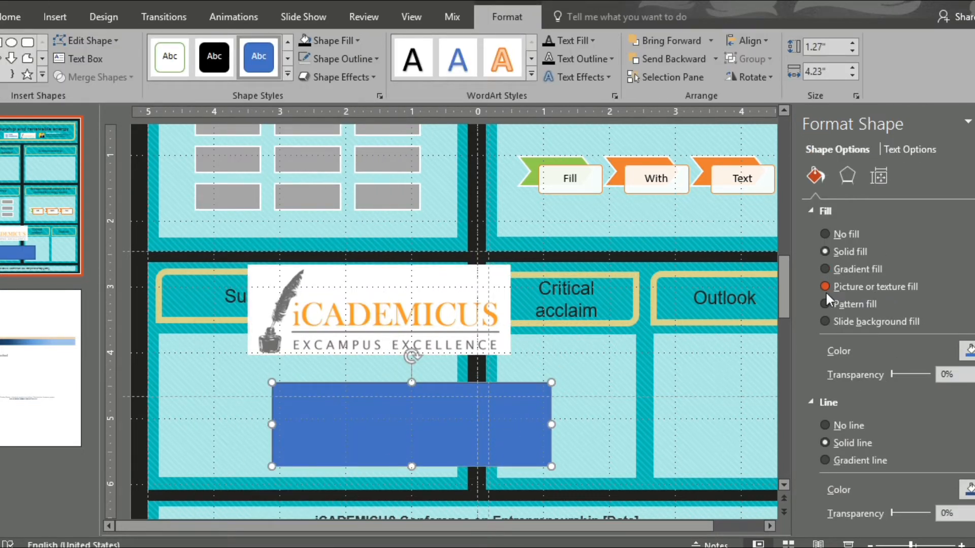
pyautogui.click(824, 286)
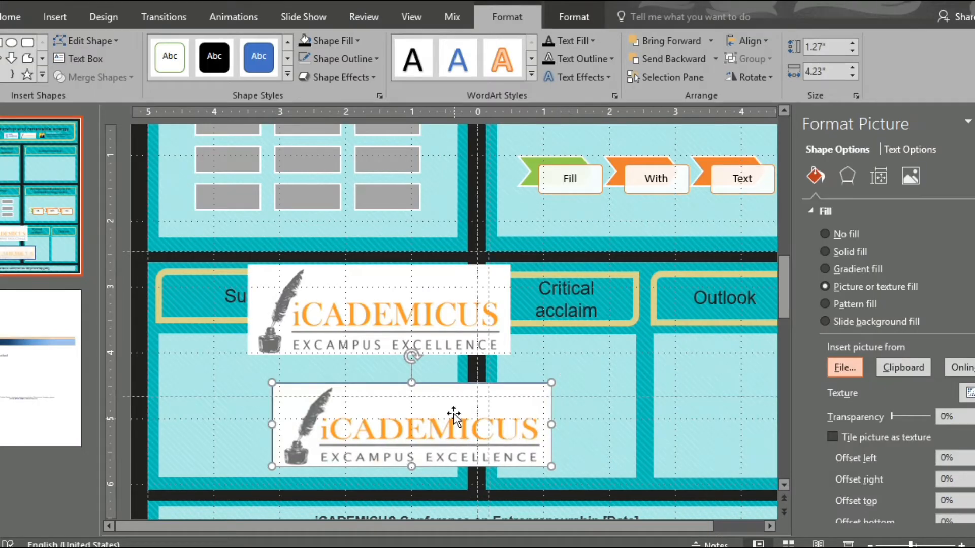
pyautogui.moveTo(550, 466); pyautogui.dragTo(528, 451)
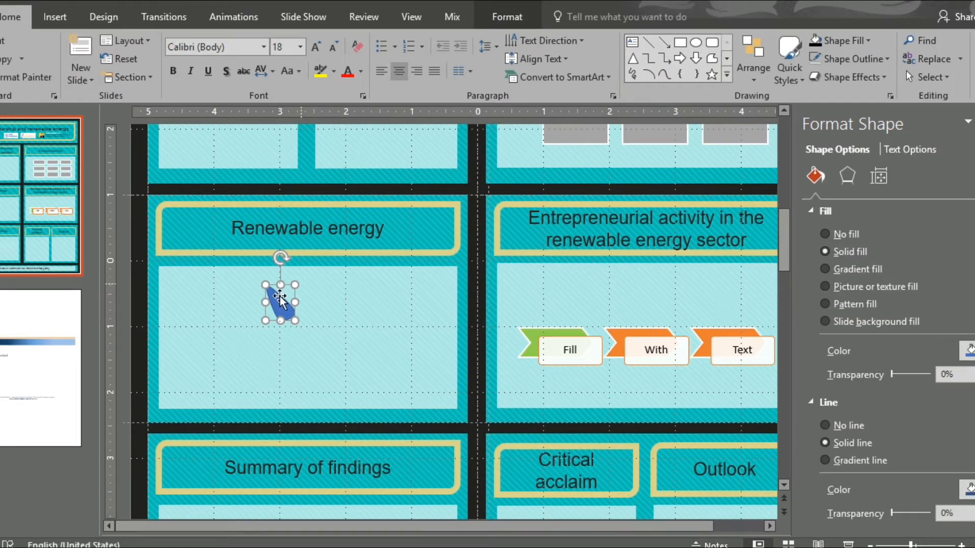
# Step: Duplicate and rotate blade shapes into windmills, then make the panel's fill 33% transparent over them
pyautogui.moveTo(280, 301); pyautogui.dragTo(292, 314)
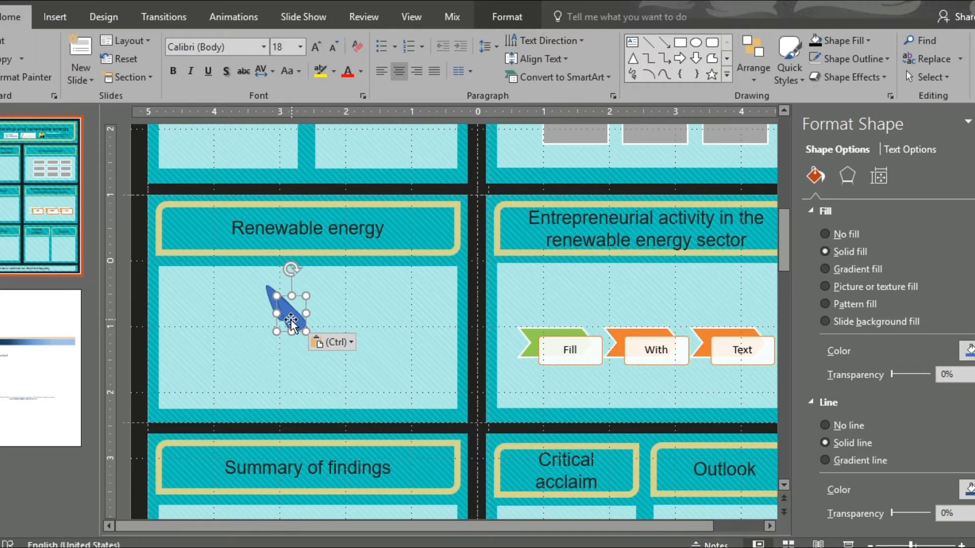
pyautogui.moveTo(293, 311); pyautogui.dragTo(280, 302)
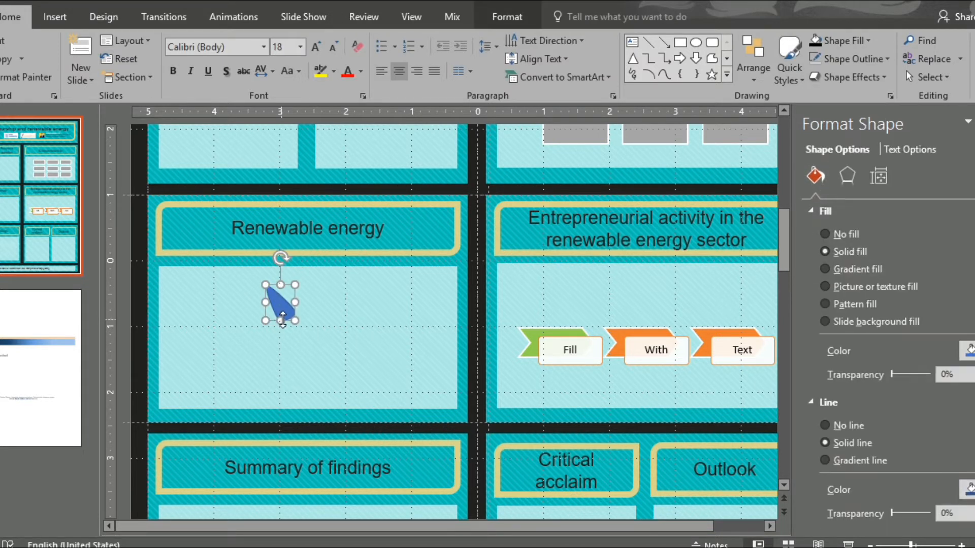
pyautogui.click(286, 309)
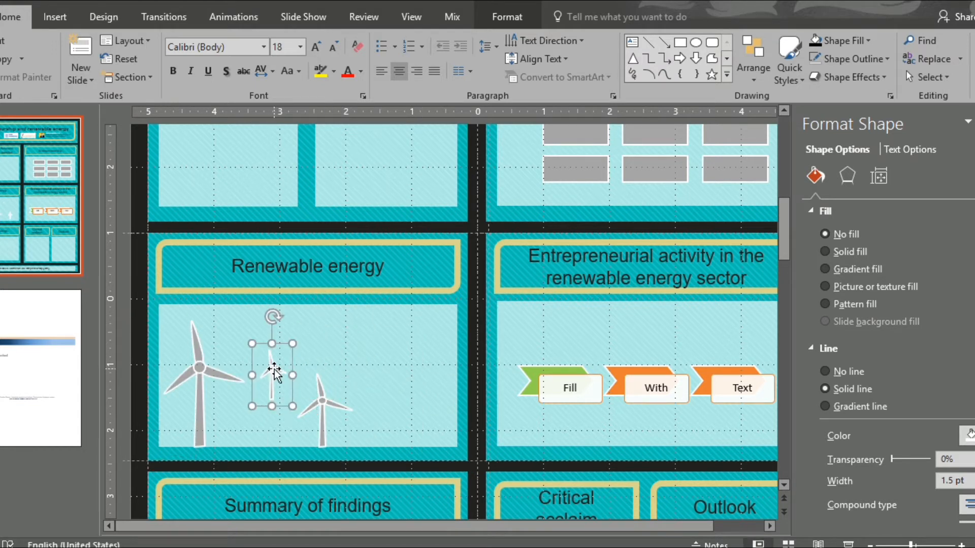
pyautogui.rightClick(275, 372)
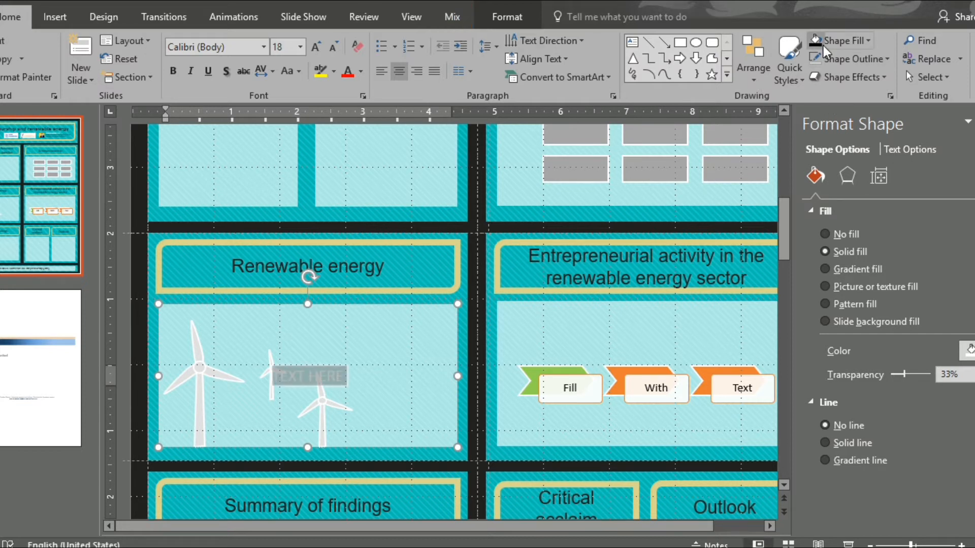
pyautogui.click(363, 70)
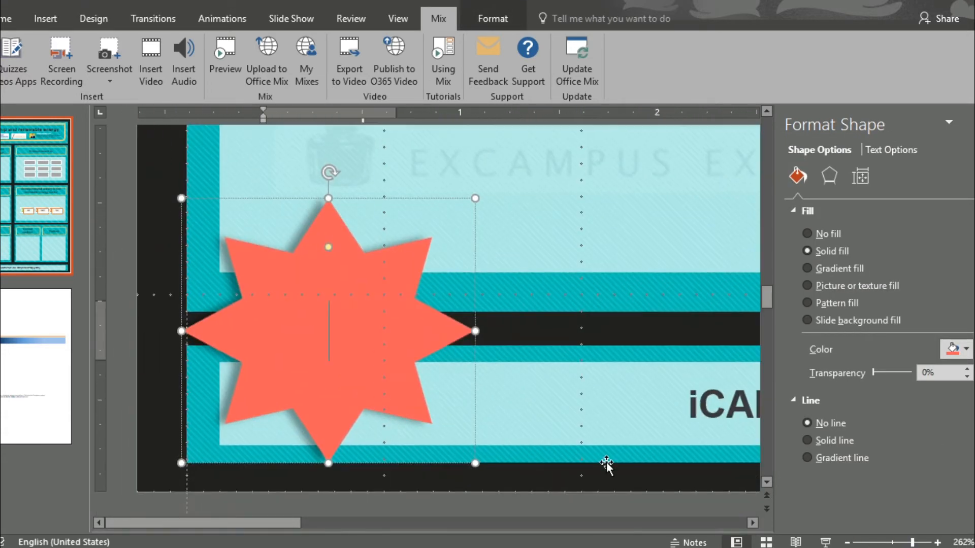
# Step: Caption the coral eight-point star 'Download paper'
pyautogui.write('Download paper')
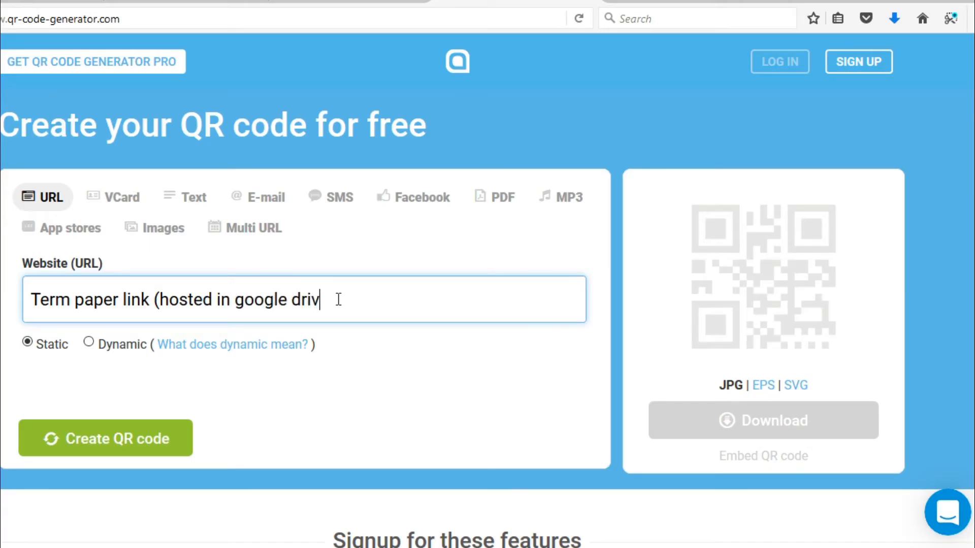
# Step: Enter the placeholder URL text describing the paper's shareable link (dropbox, etc.) in the Website field
pyautogui.write('e, dropbo')
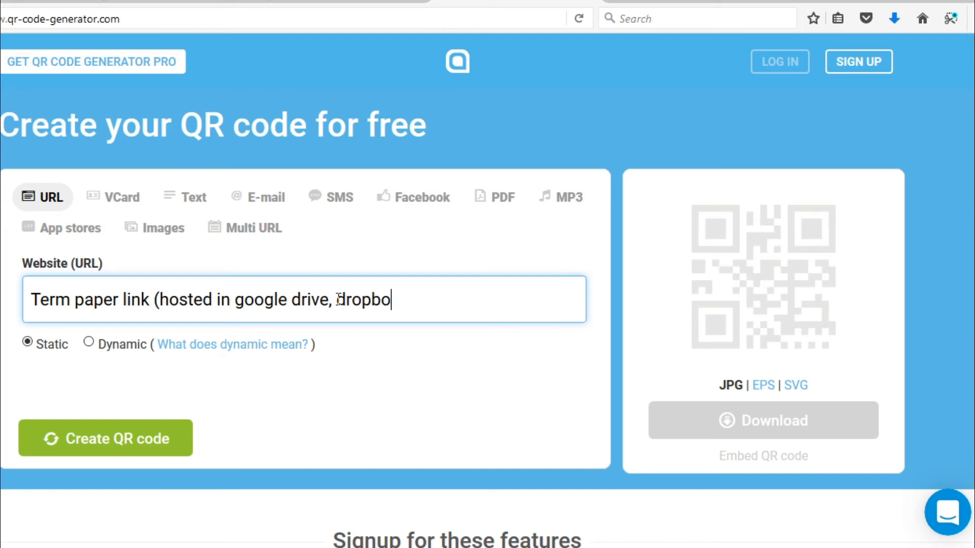
pyautogui.write('x, etc.')
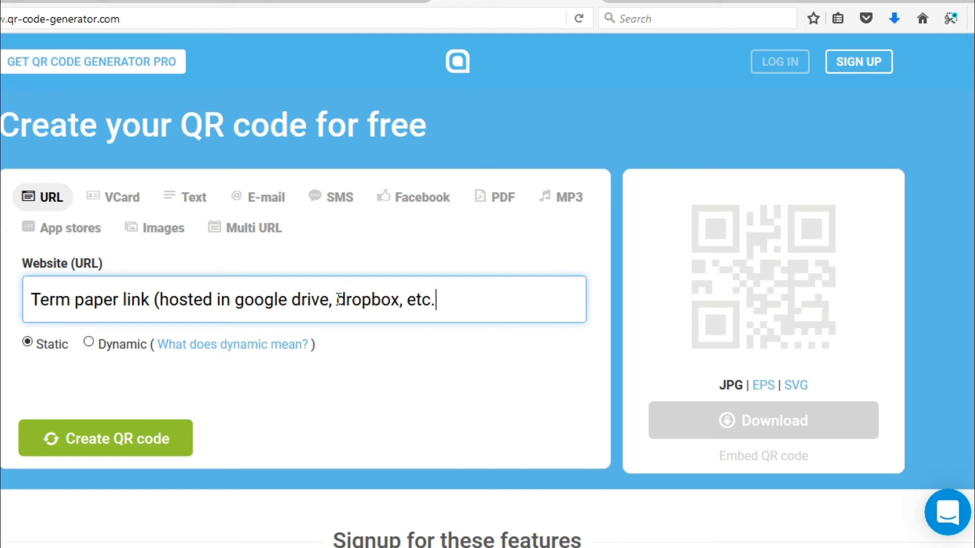
pyautogui.write(')')
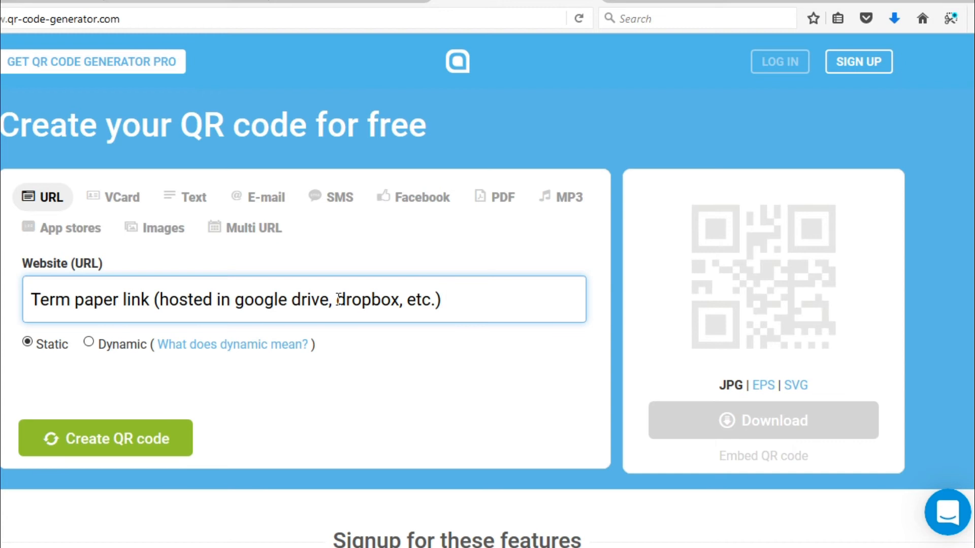
pyautogui.write('Shar')
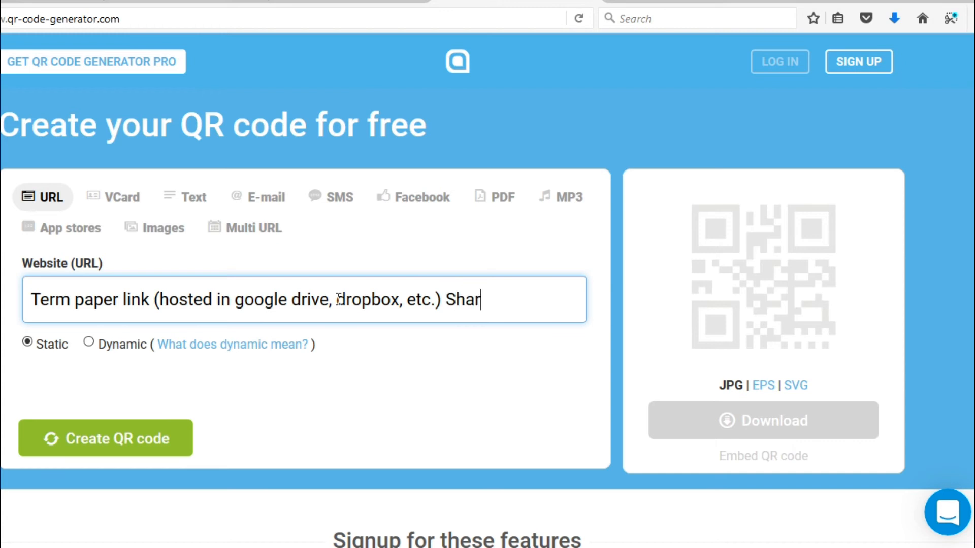
pyautogui.write('able link')
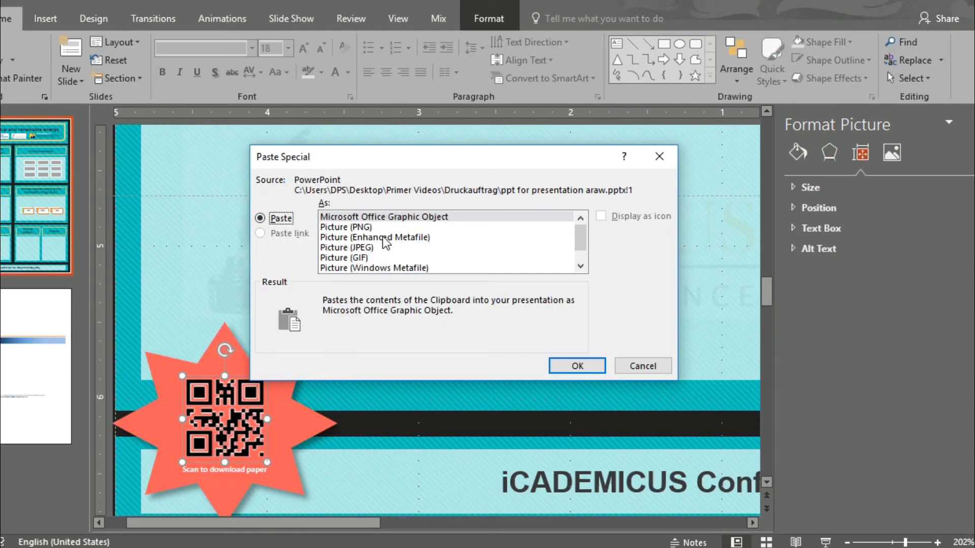
# Step: Paste the QR code onto the poster as a picture via Paste Special
pyautogui.click(575, 366)
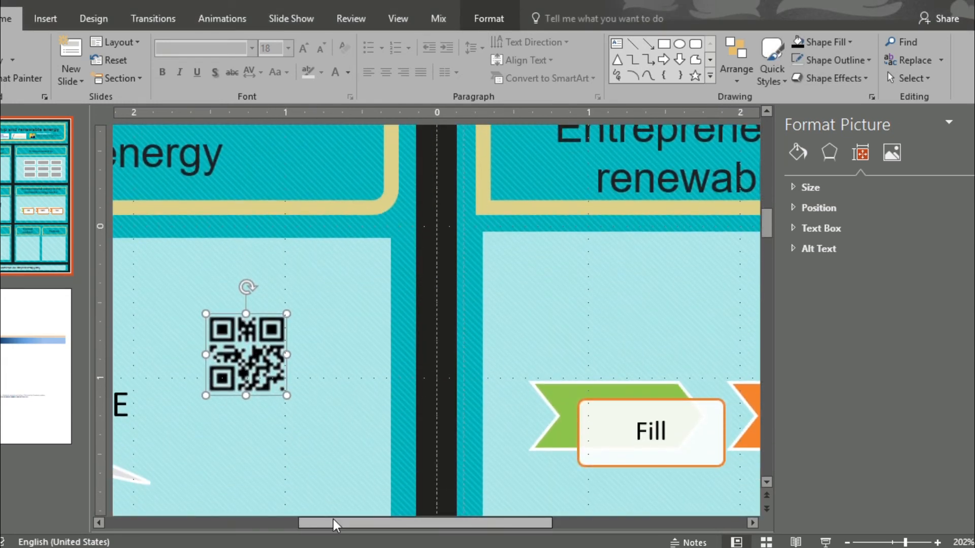
pyautogui.click(59, 59)
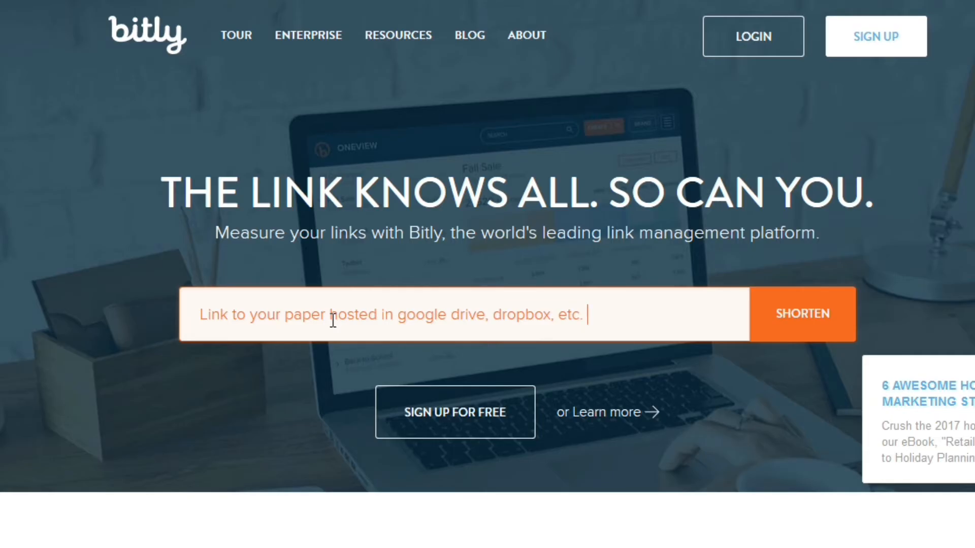
# Step: Enter the google.com address in Bitly's box and shorten it
pyautogui.write('google')
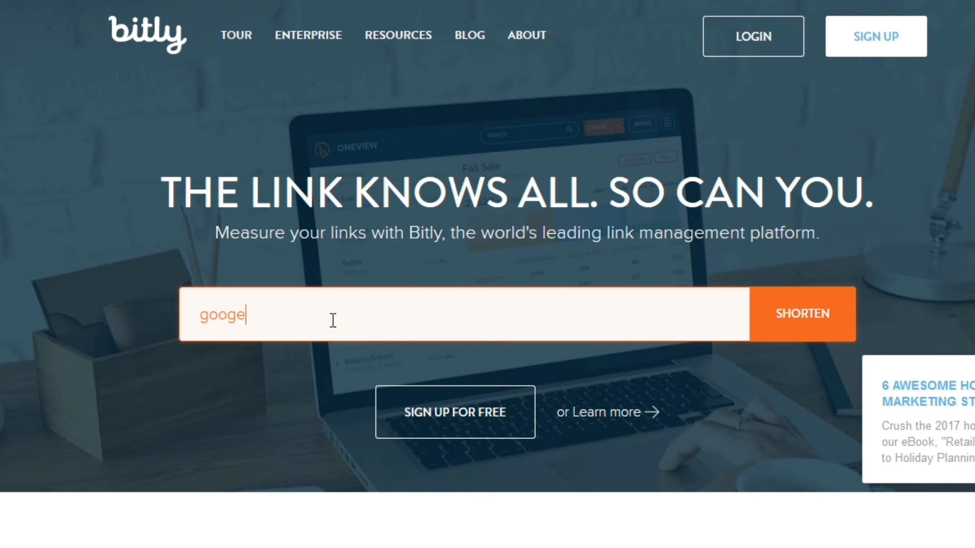
pyautogui.press('Backspace')
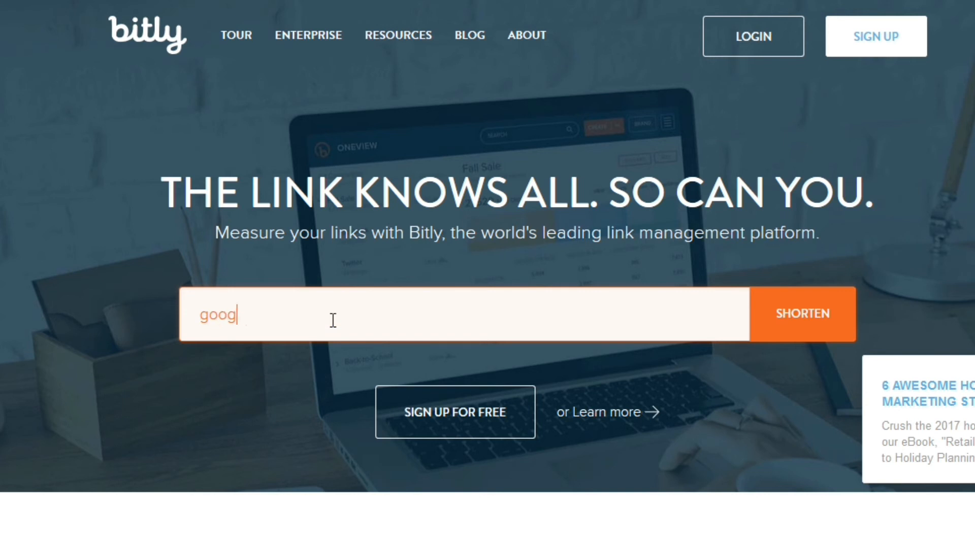
pyautogui.write('le.c')
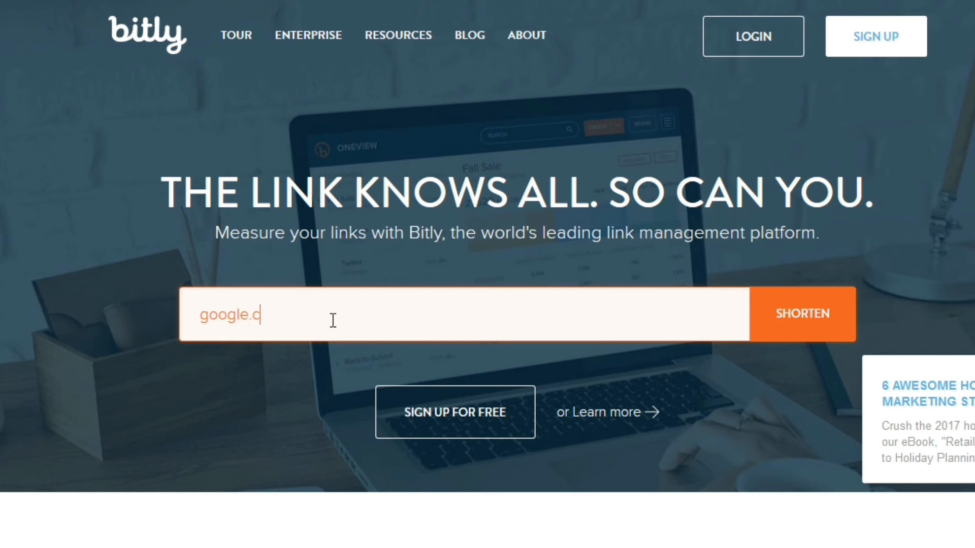
pyautogui.click(801, 313)
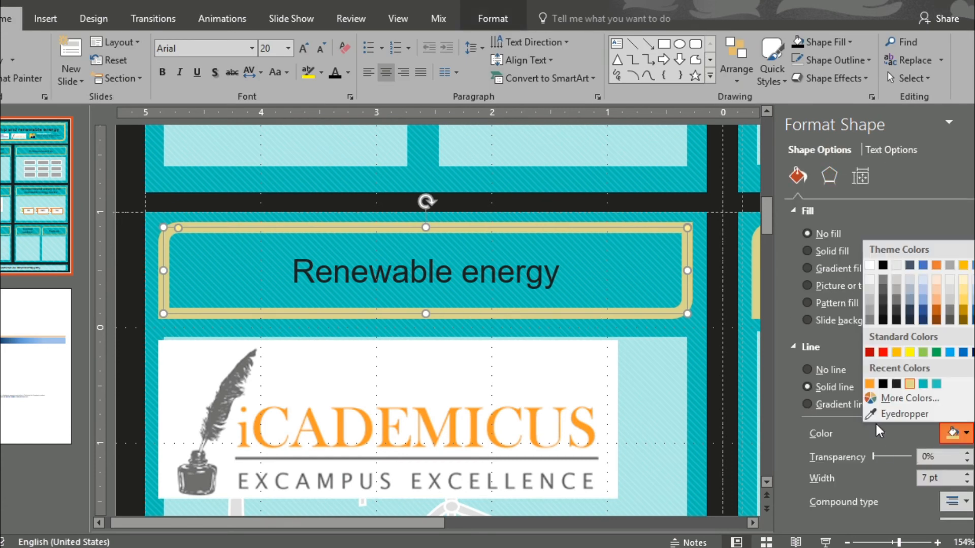
# Step: Colour the Renewable energy header outline orange and rotate the grey Entrepreneurship box's text sideways
pyautogui.click(869, 384)
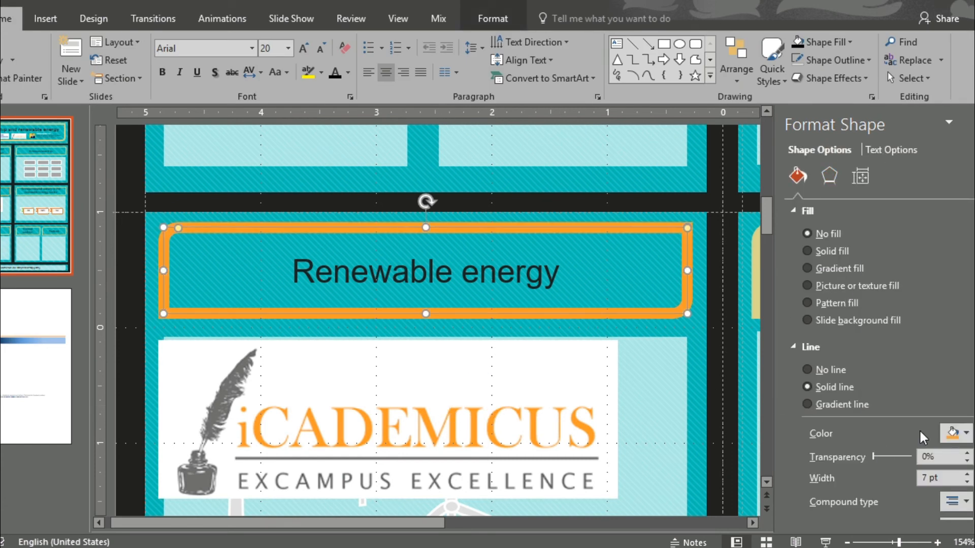
pyautogui.click(965, 434)
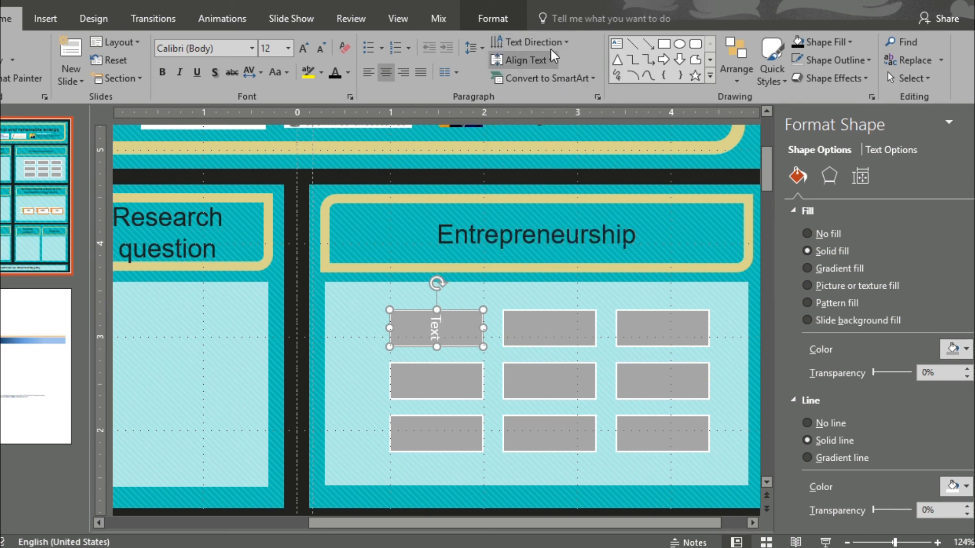
pyautogui.click(529, 42)
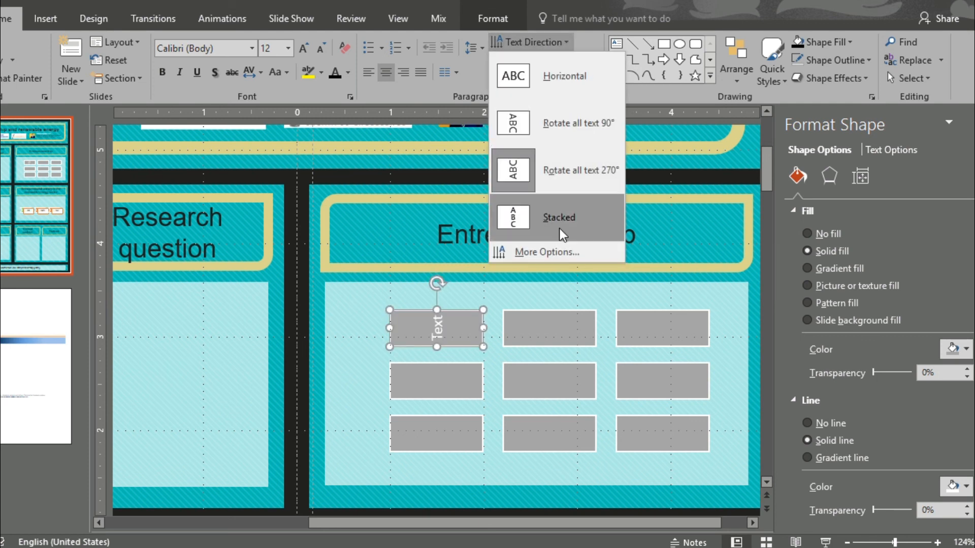